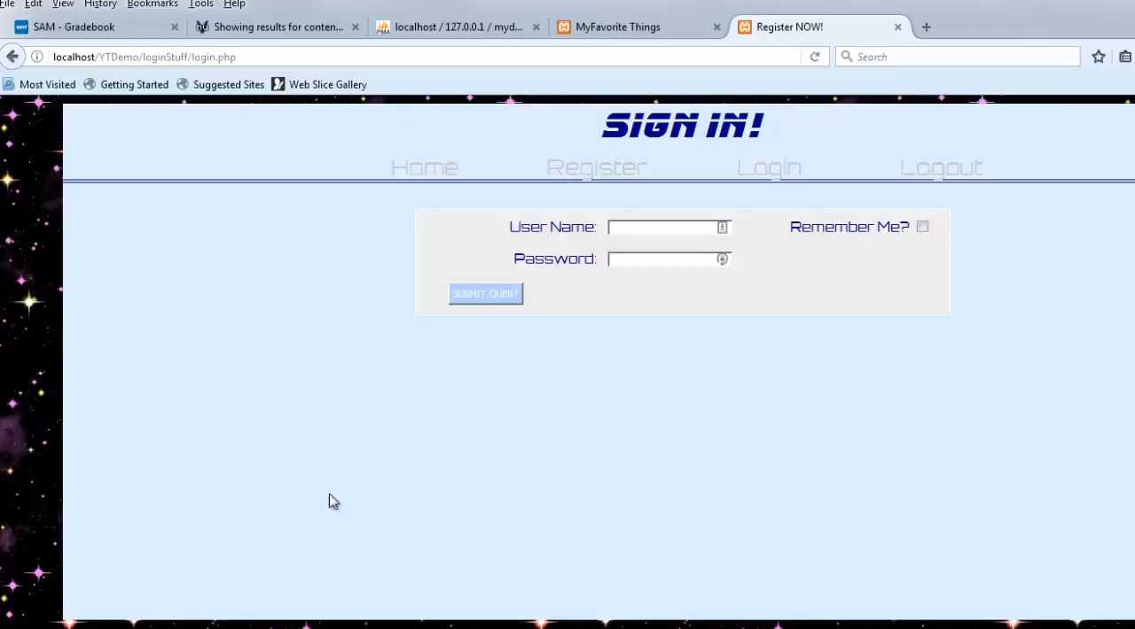
{"action": "mouse_move", "coordinate": [310, 518]}
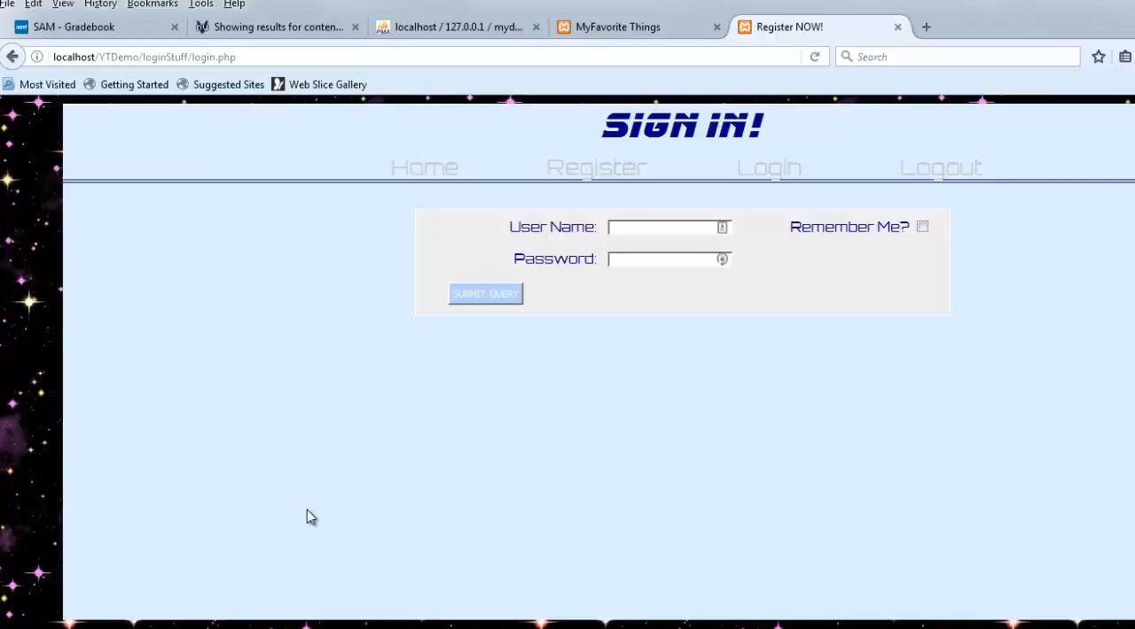
{"action": "mouse_move", "coordinate": [528, 362]}
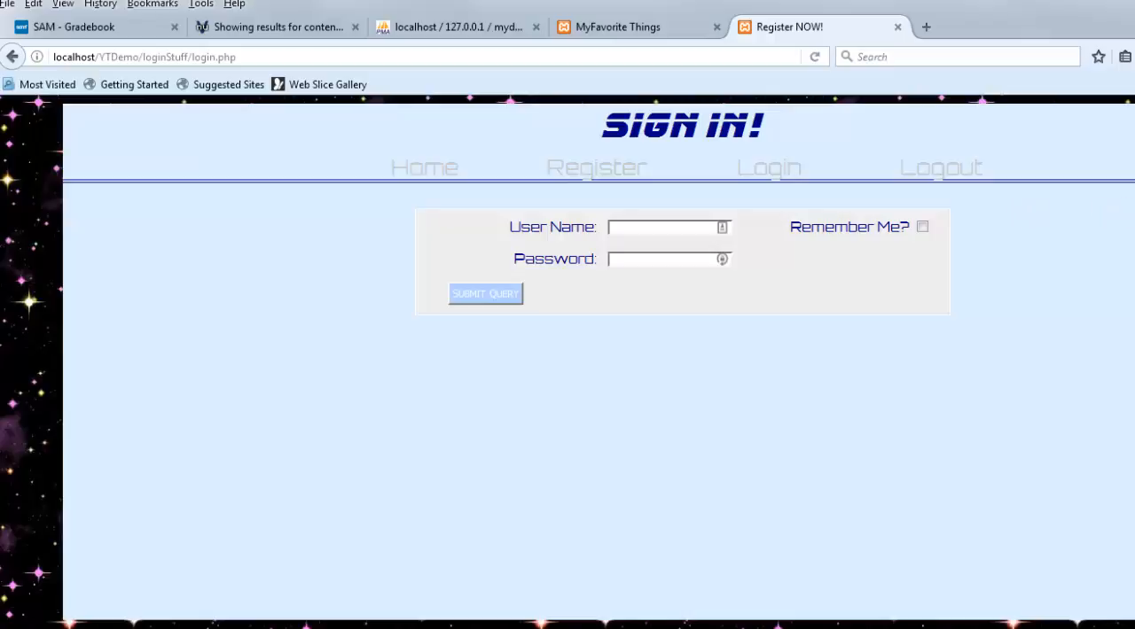
{"action": "mouse_move", "coordinate": [836, 284]}
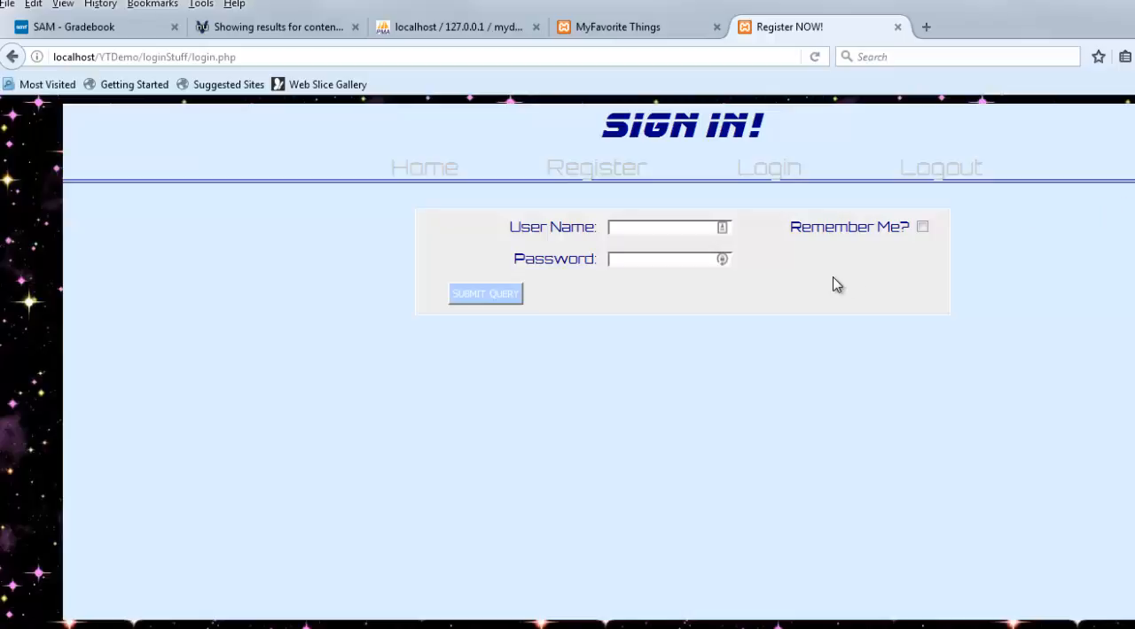
{"action": "mouse_move", "coordinate": [937, 234]}
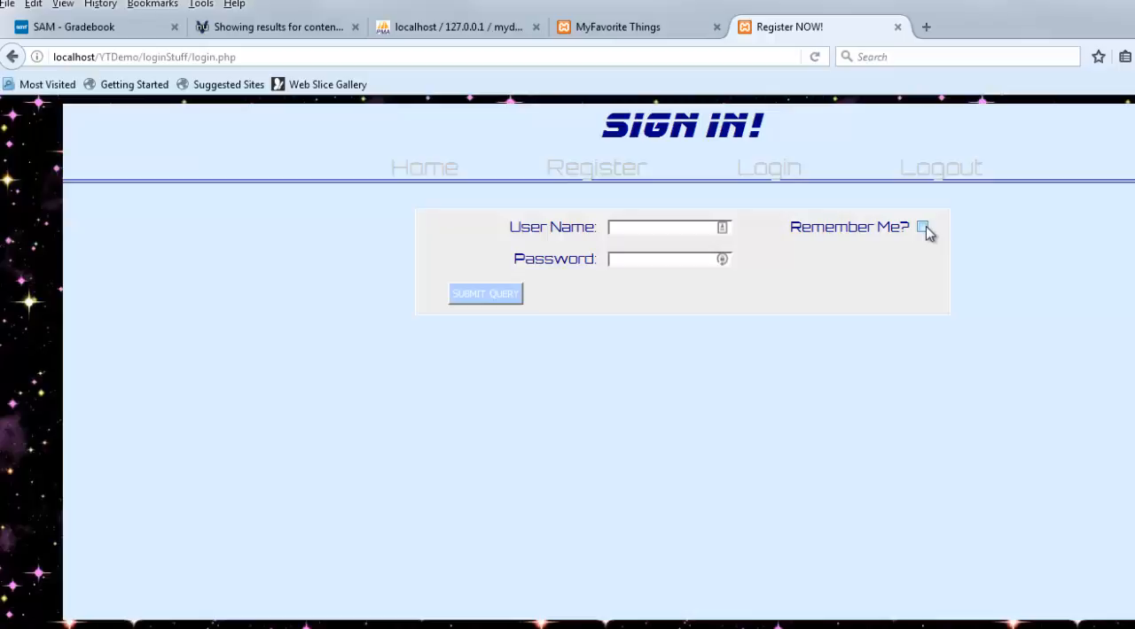
Step: Highlight the form's field names uName, remember and pass1 in login.php
{"action": "left_click", "coordinate": [922, 227]}
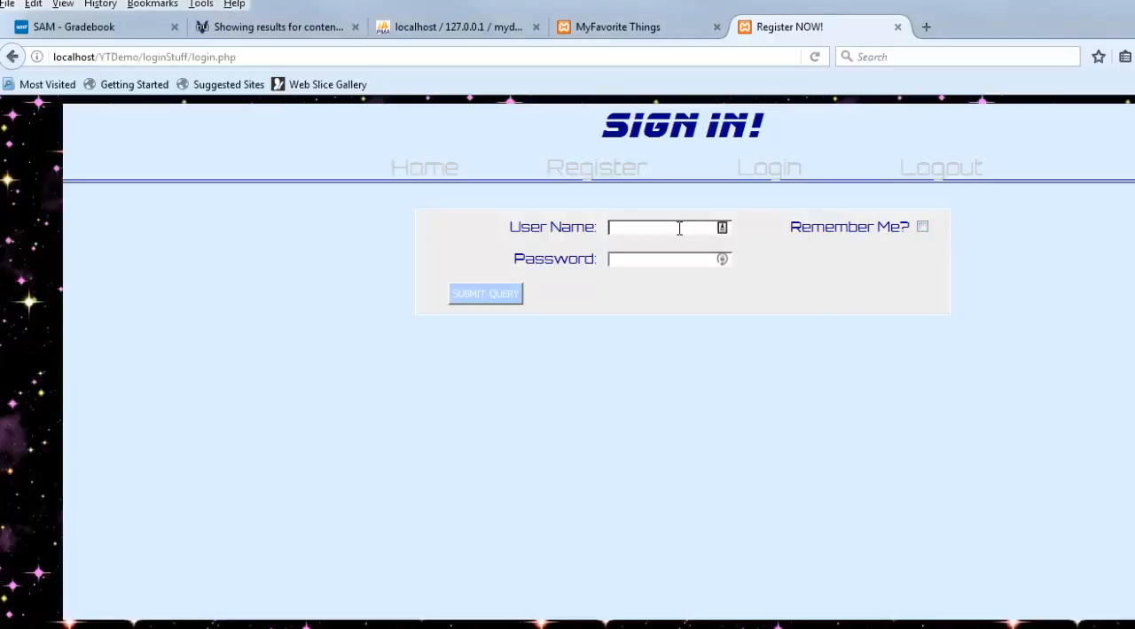
{"action": "mouse_move", "coordinate": [670, 342]}
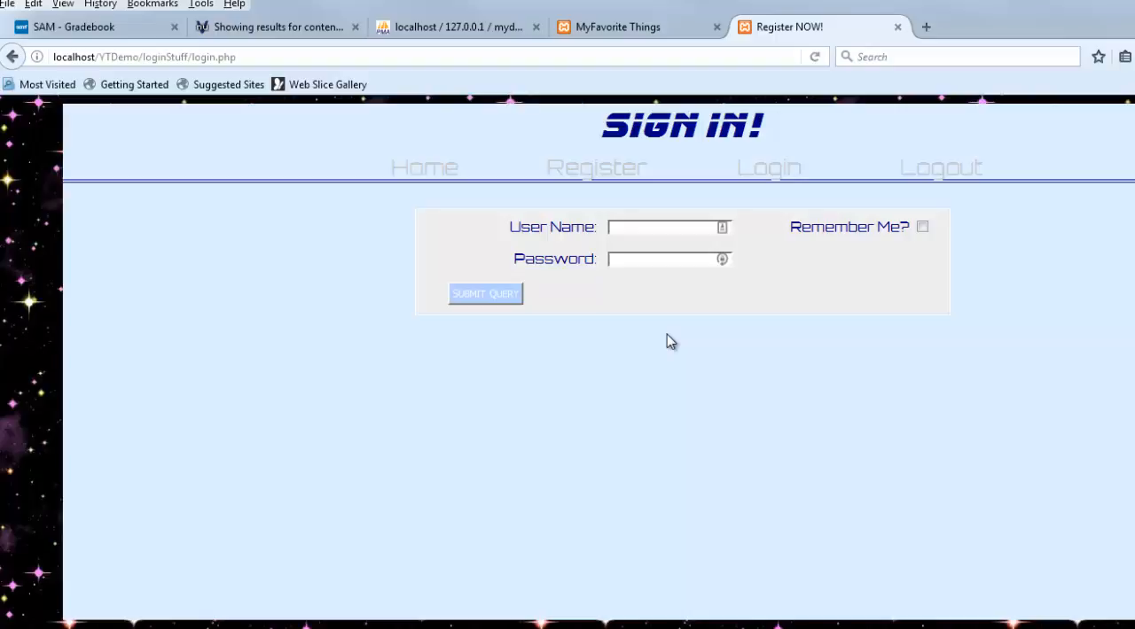
{"action": "mouse_move", "coordinate": [702, 369]}
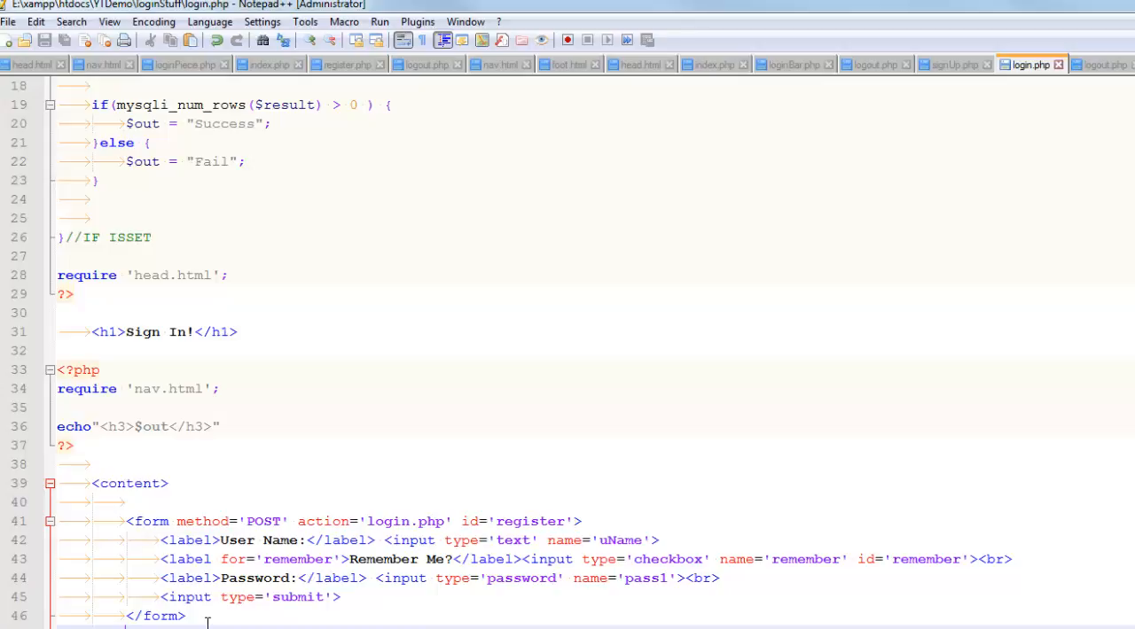
{"action": "scroll", "scroll_direction": "down", "scroll_amount": 3}
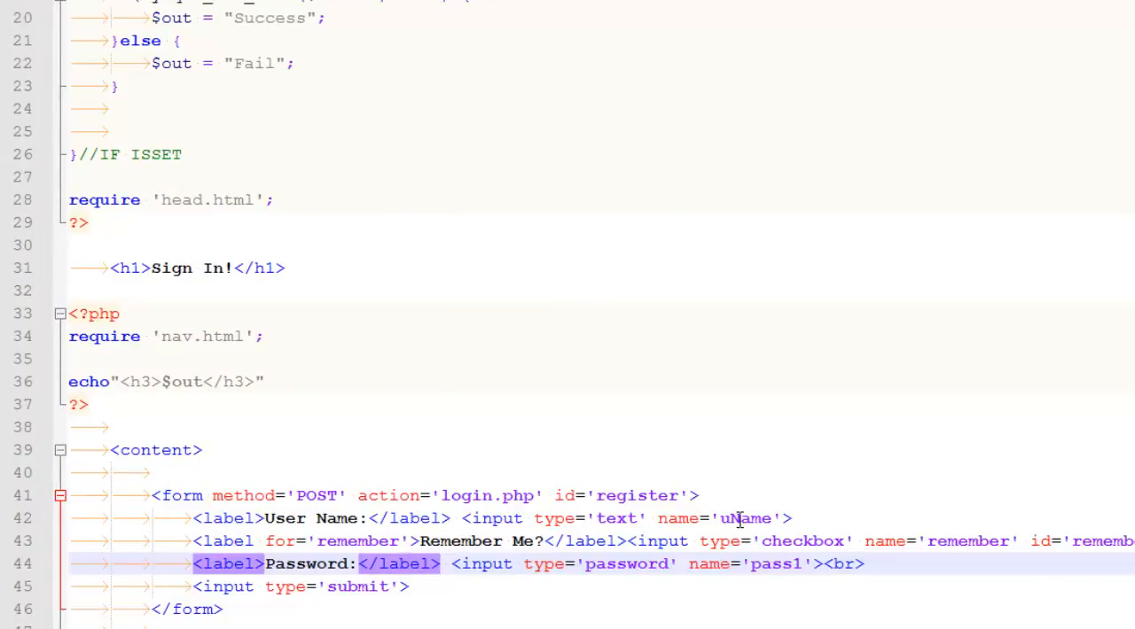
{"action": "double_click", "coordinate": [745, 518]}
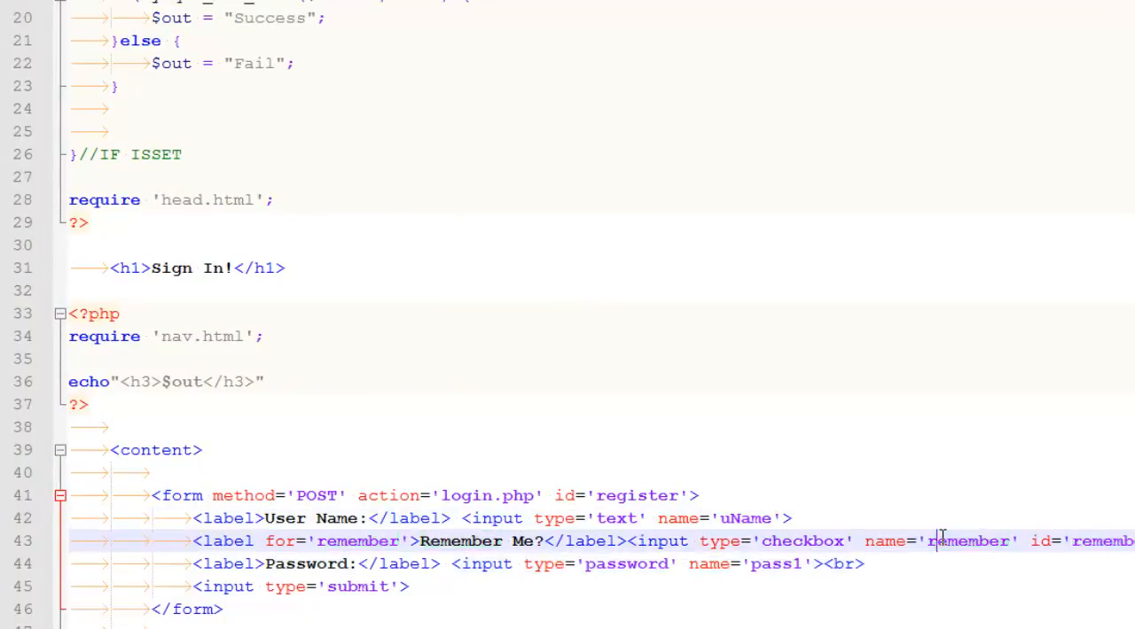
{"action": "double_click", "coordinate": [774, 564]}
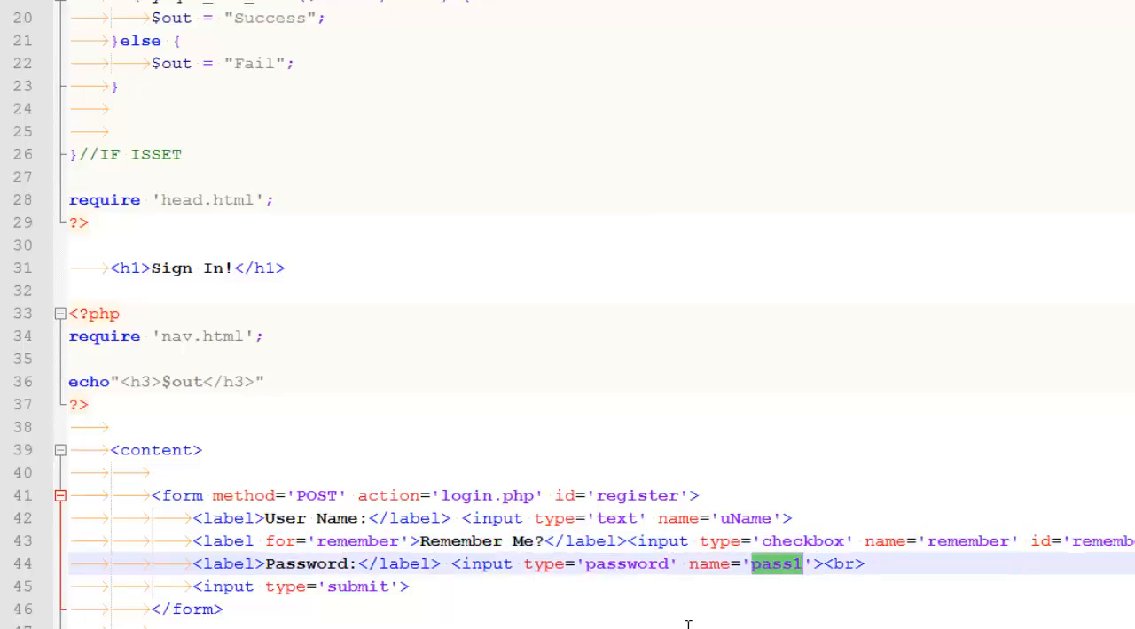
{"action": "double_click", "coordinate": [744, 518]}
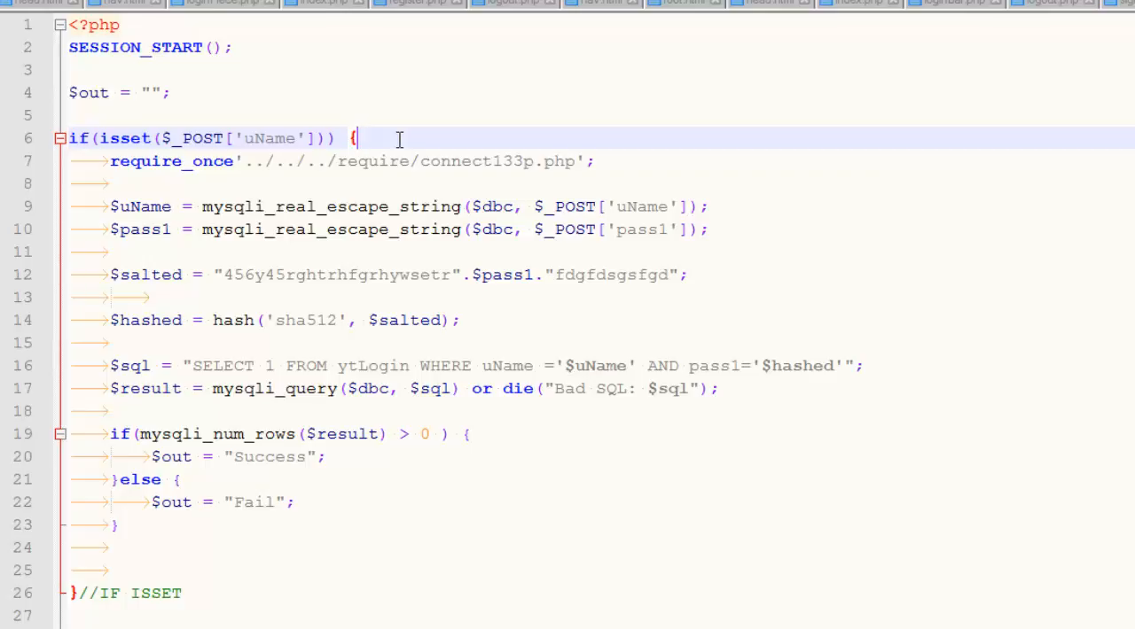
Step: Mark the if(isset($_POST['uName'])) login-check line at the top of login.php
{"action": "left_click", "coordinate": [429, 319]}
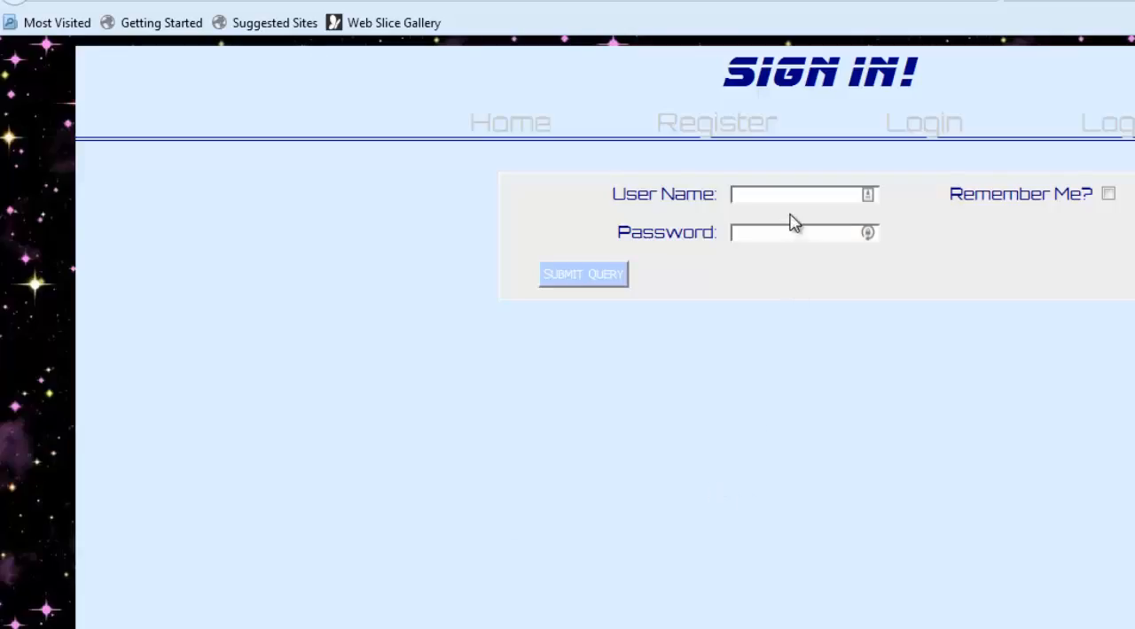
Step: Submit a test login as ken with invalid credentials, getting the Fail message
{"action": "type", "text": "ken"}
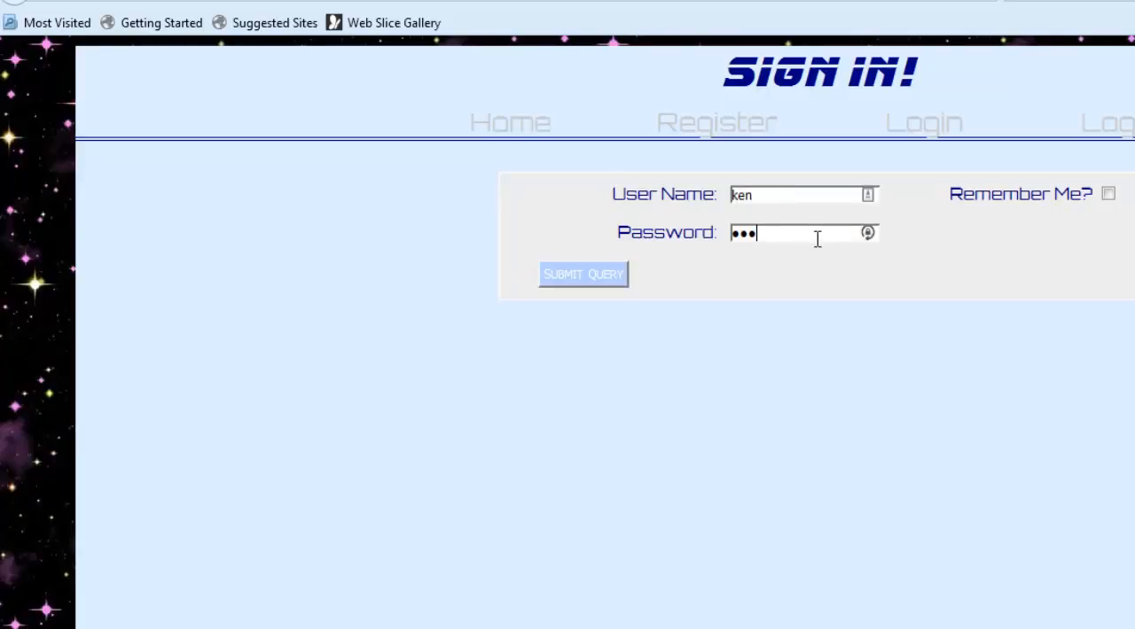
{"action": "left_click", "coordinate": [582, 273]}
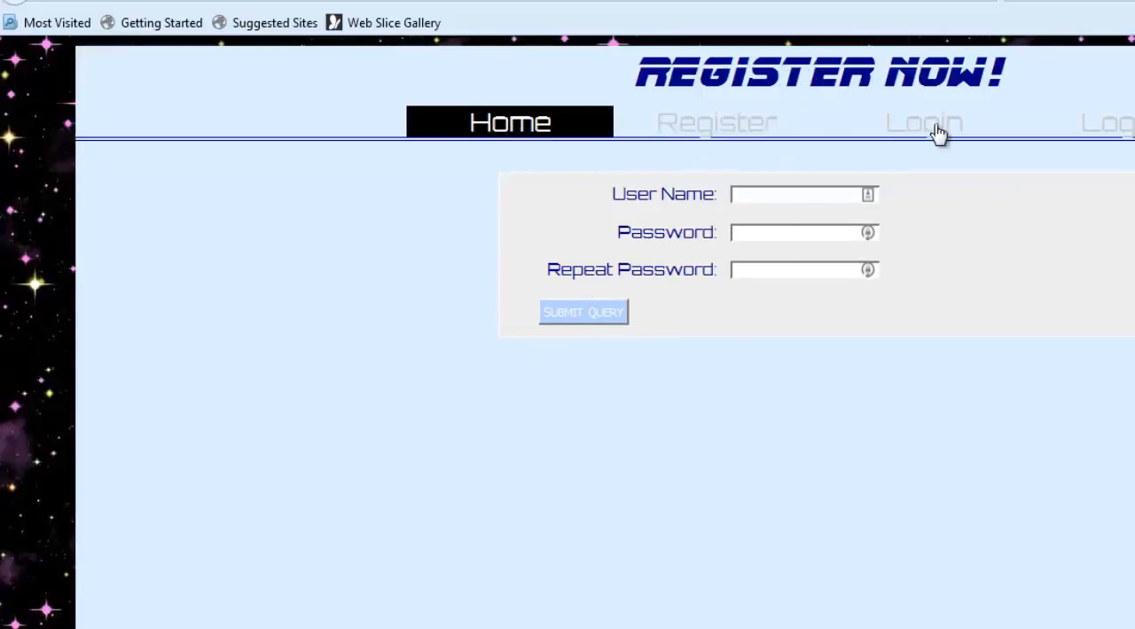
{"action": "left_click", "coordinate": [921, 122]}
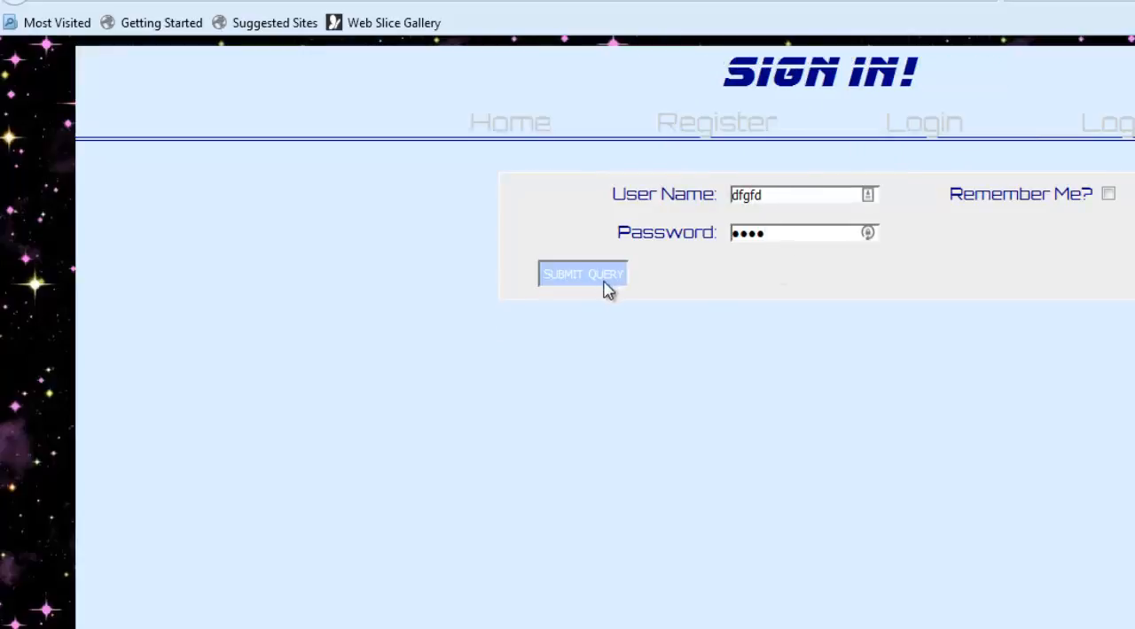
{"action": "left_click", "coordinate": [582, 273]}
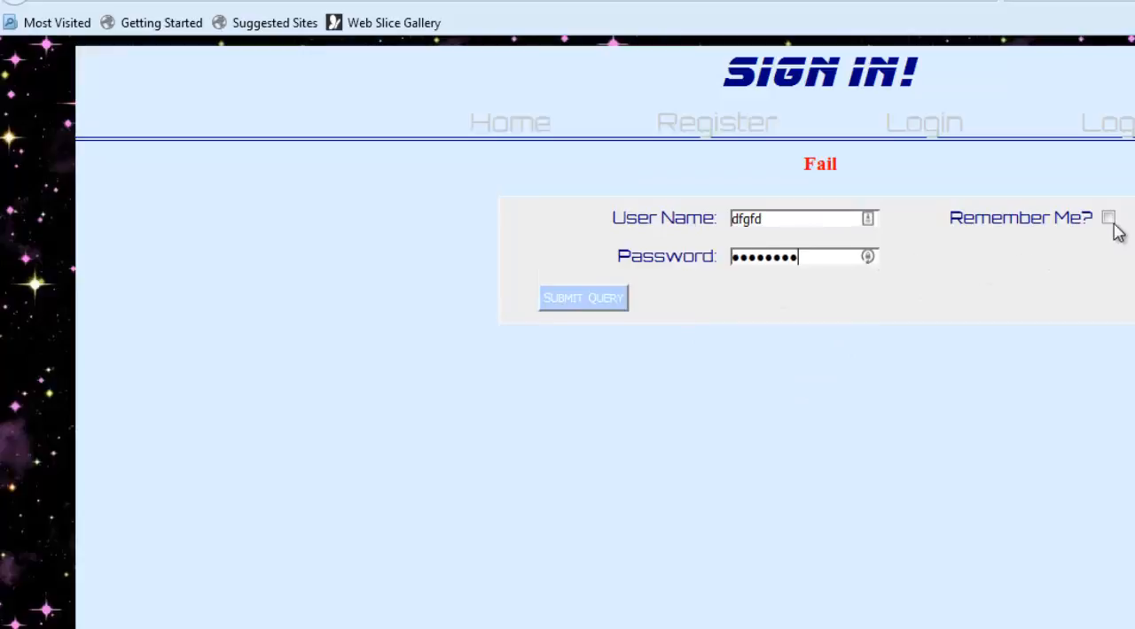
Step: Resubmit with Remember Me ticked and a junk password dfgfdg, still getting Fail
{"action": "left_click", "coordinate": [1108, 216]}
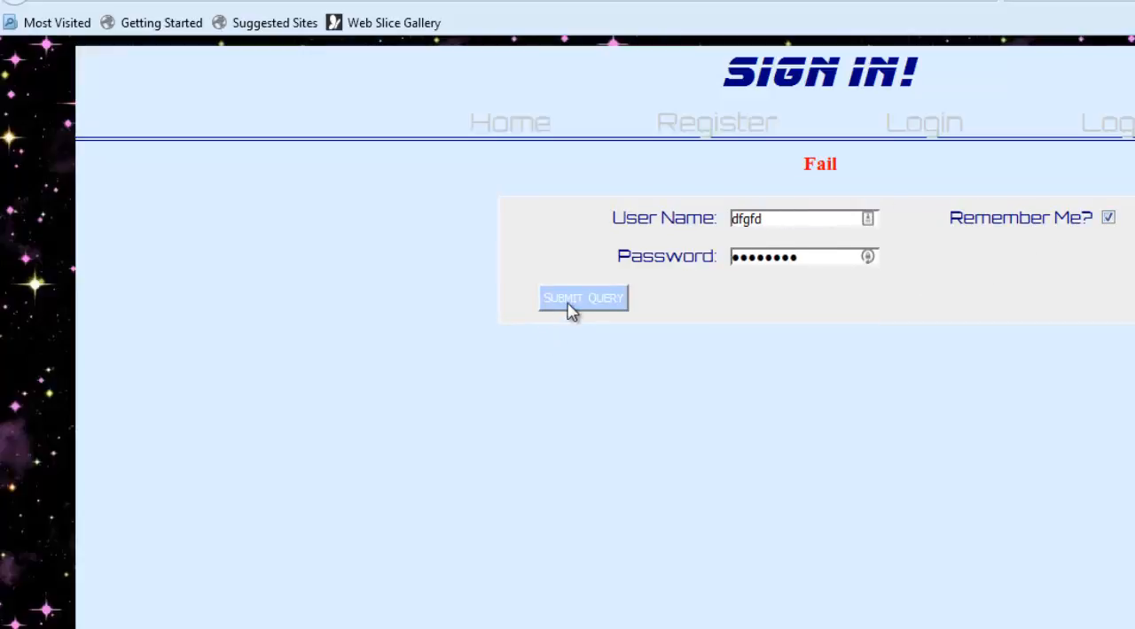
{"action": "left_click", "coordinate": [583, 298]}
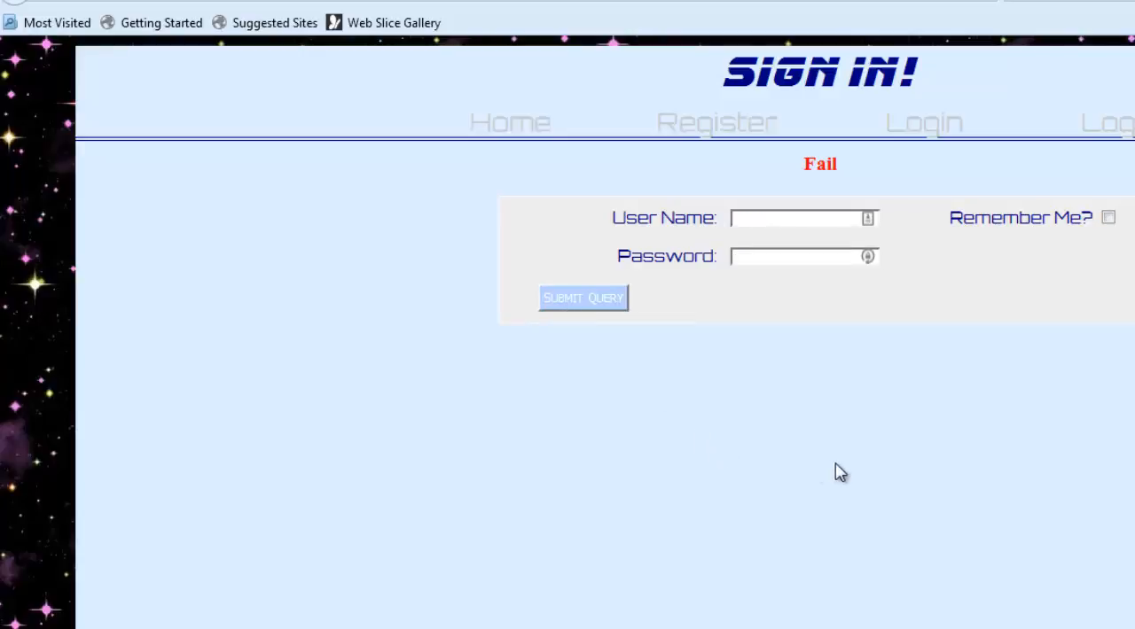
{"action": "mouse_move", "coordinate": [539, 434]}
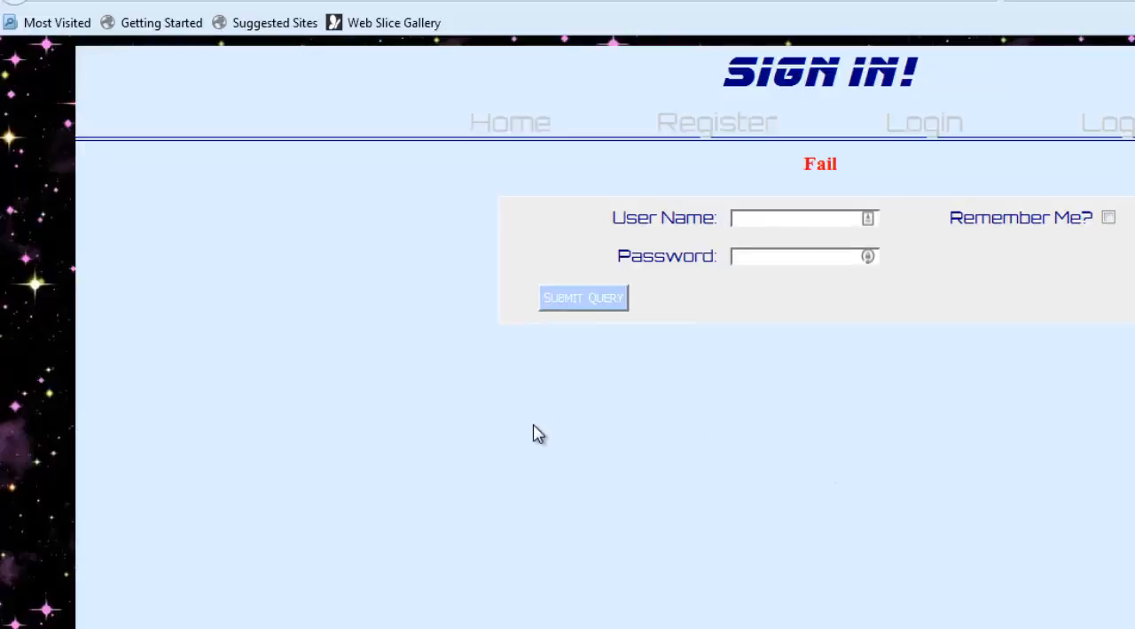
{"action": "mouse_move", "coordinate": [1075, 290]}
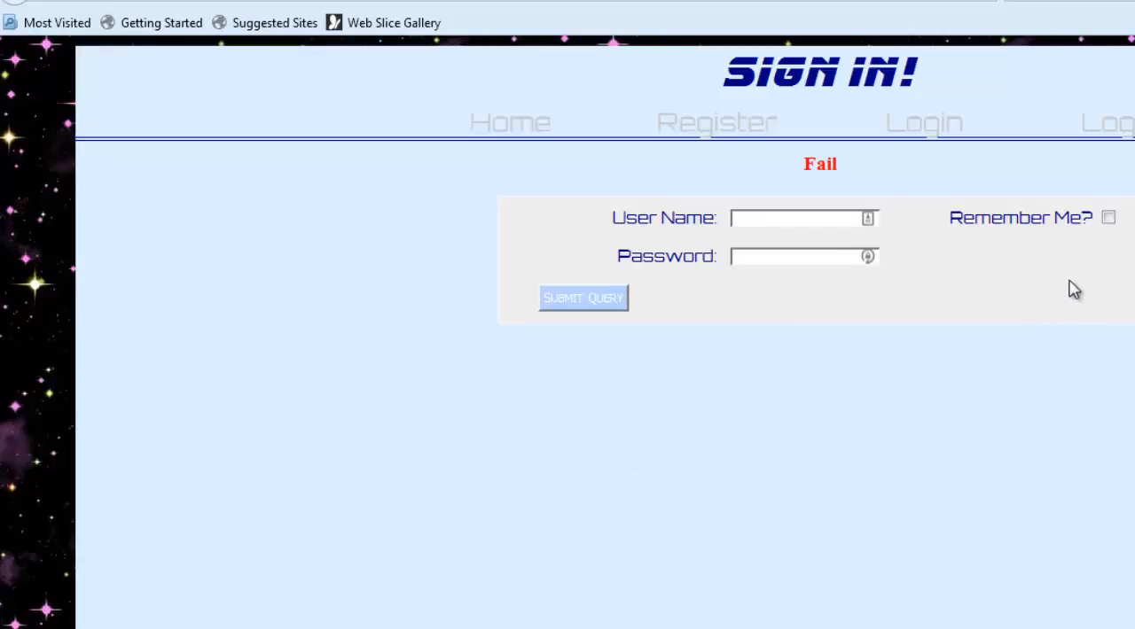
{"action": "left_click", "coordinate": [1108, 216]}
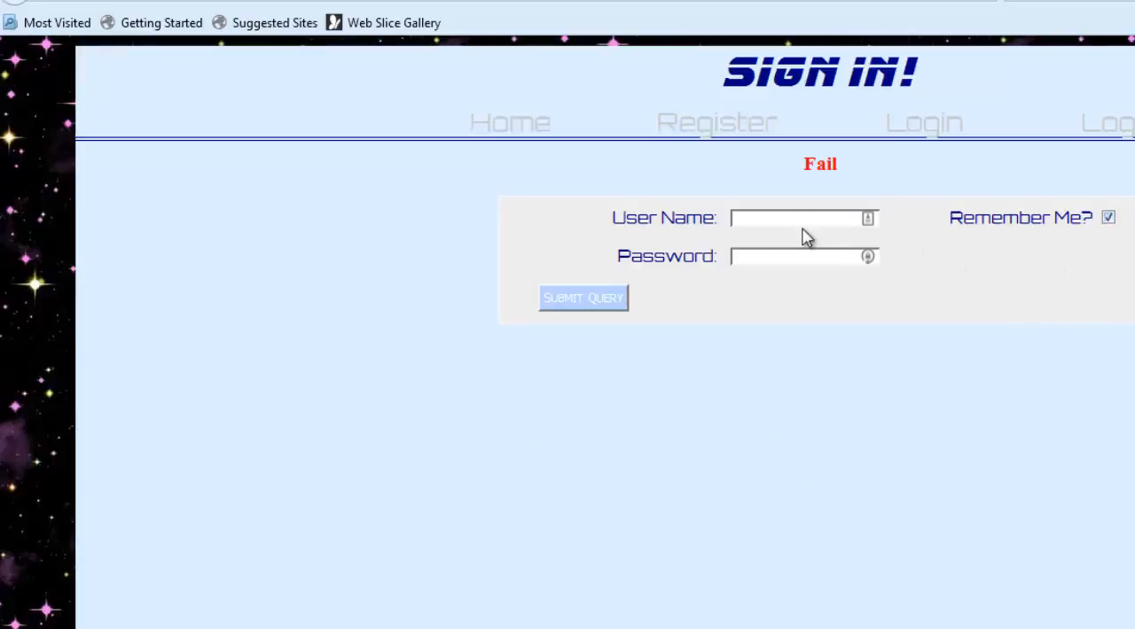
{"action": "type", "text": "dfgfdg"}
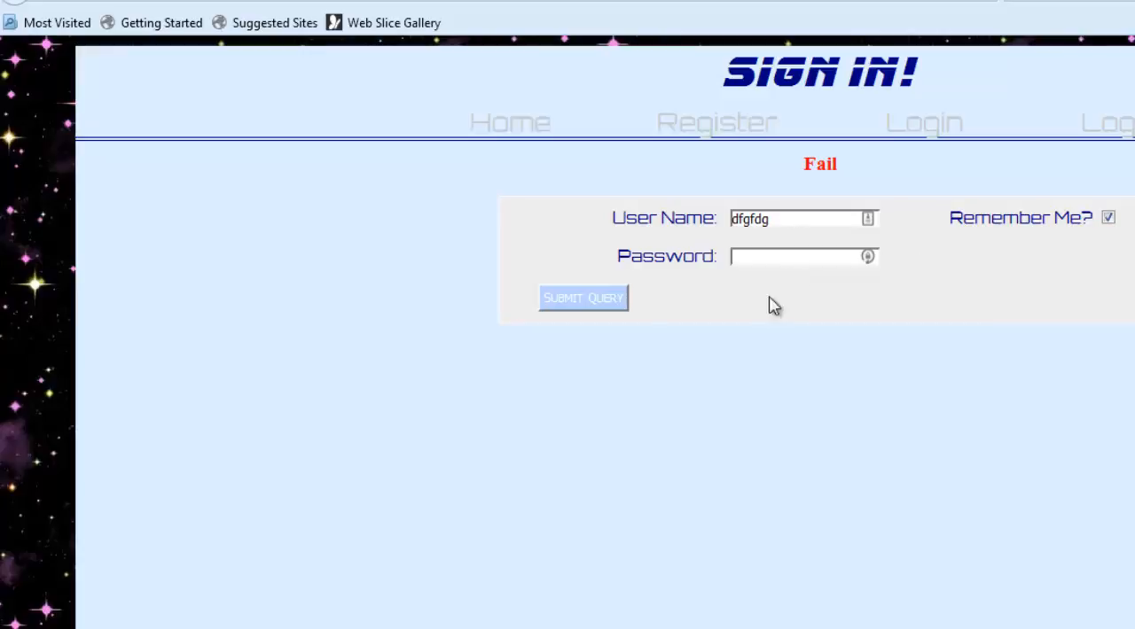
{"action": "mouse_move", "coordinate": [701, 407]}
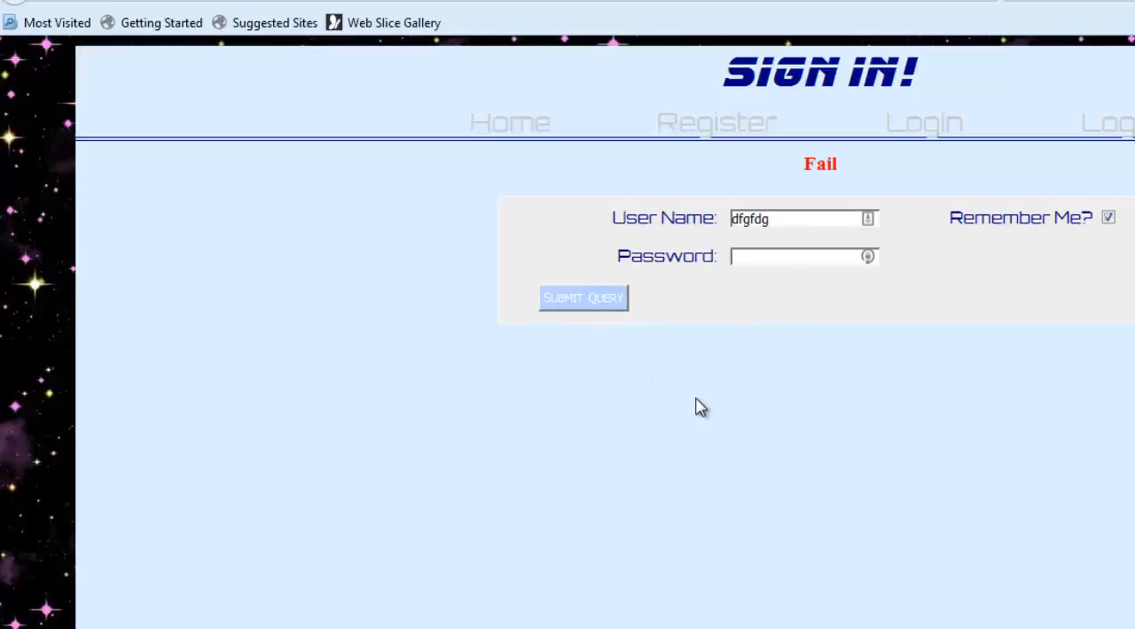
{"action": "left_click", "coordinate": [798, 218]}
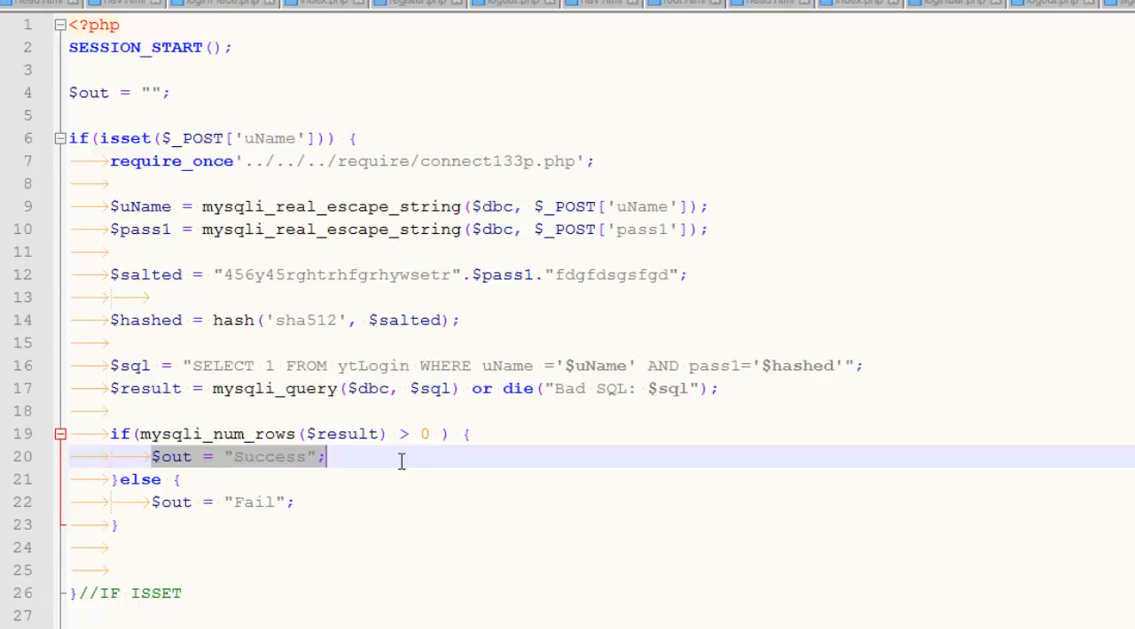
{"action": "mouse_move", "coordinate": [358, 464]}
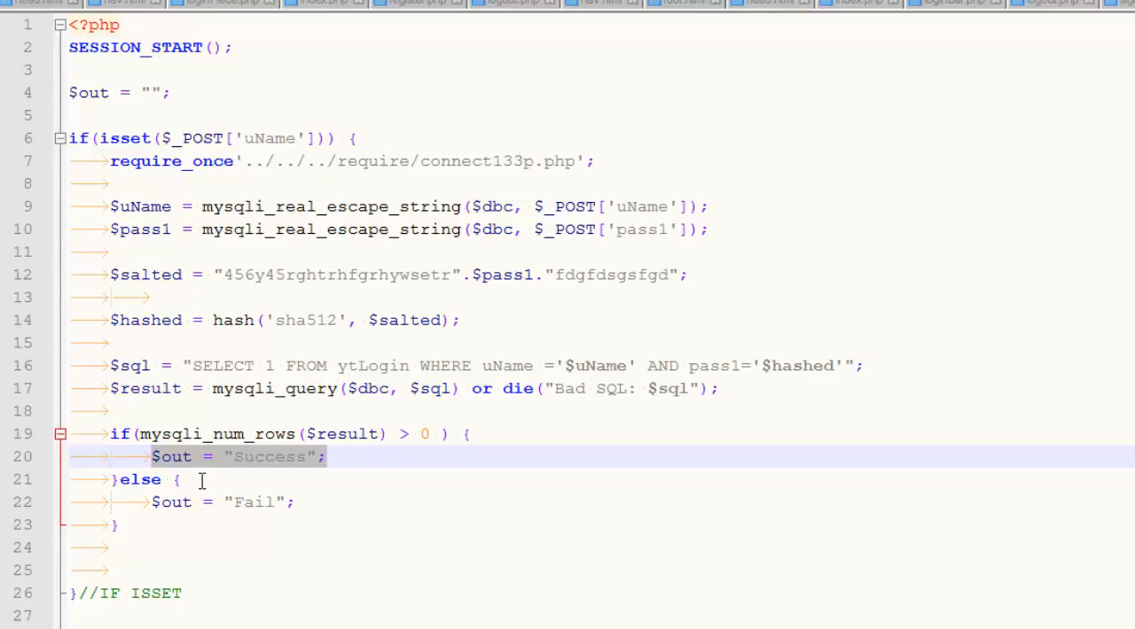
Step: Bring the $out = "Success"; line of the login check back into view
{"action": "scroll", "scroll_direction": "down", "scroll_amount": 3}
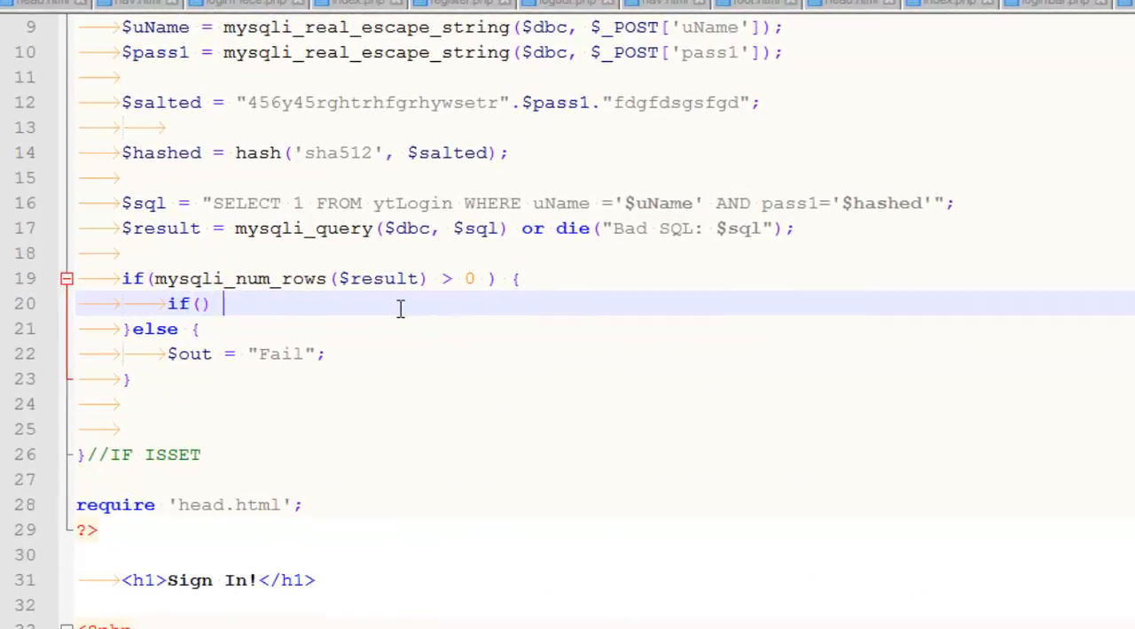
Step: Add an if(!empty($_POST['remember'])) check inside the success branch
{"action": "type", "text": "{"}
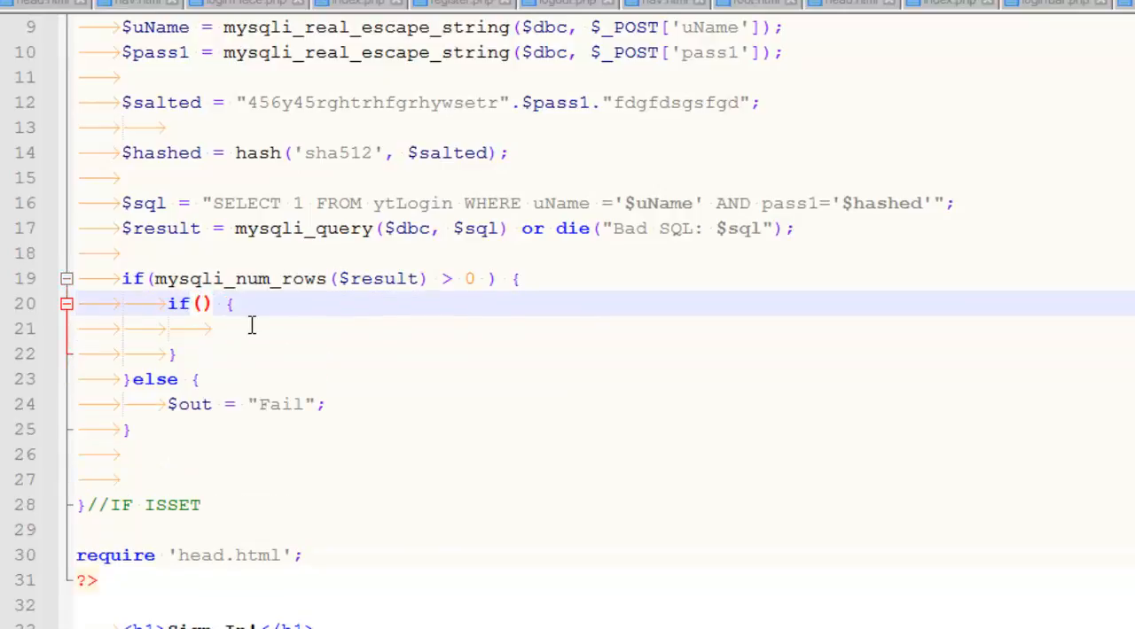
{"action": "type", "text": "!empty("}
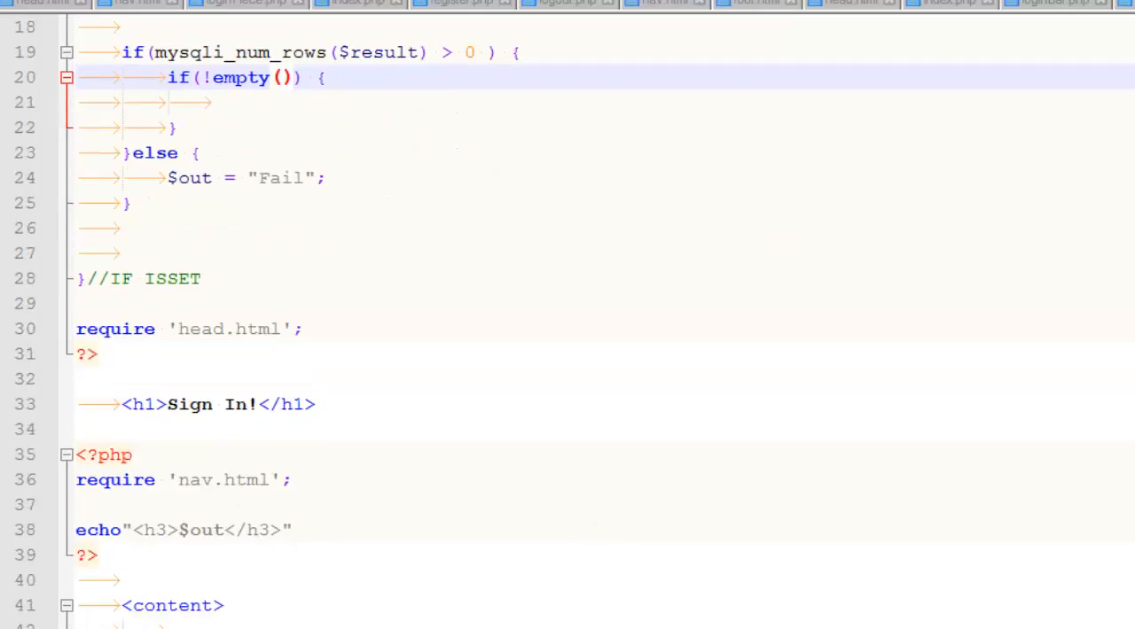
{"action": "type", "text": "$"}
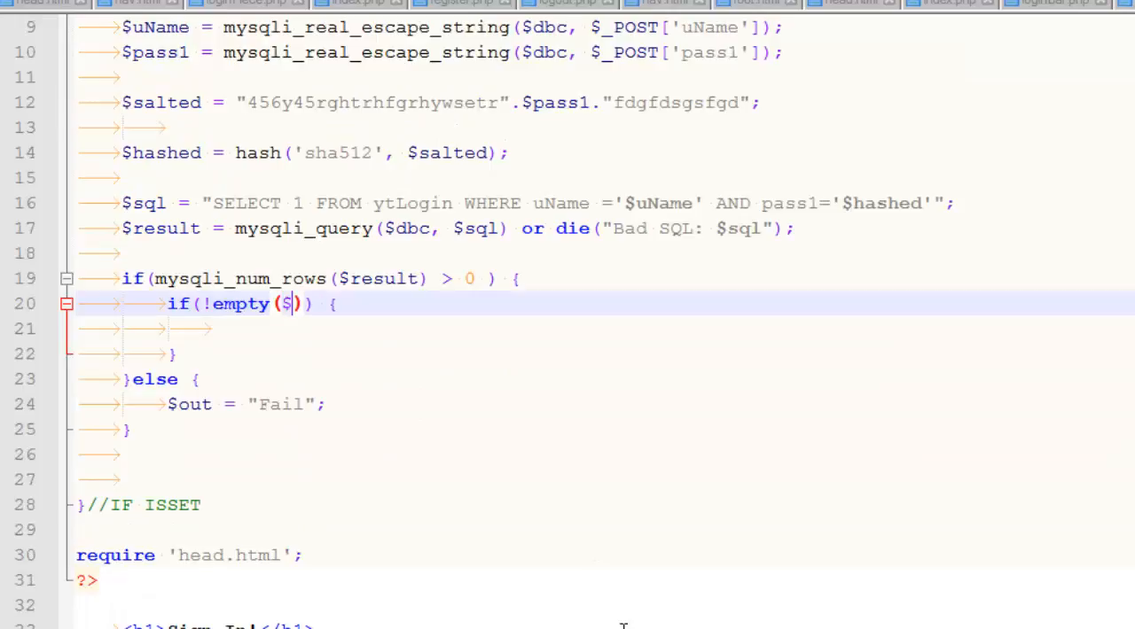
{"action": "type", "text": "_POST[]"}
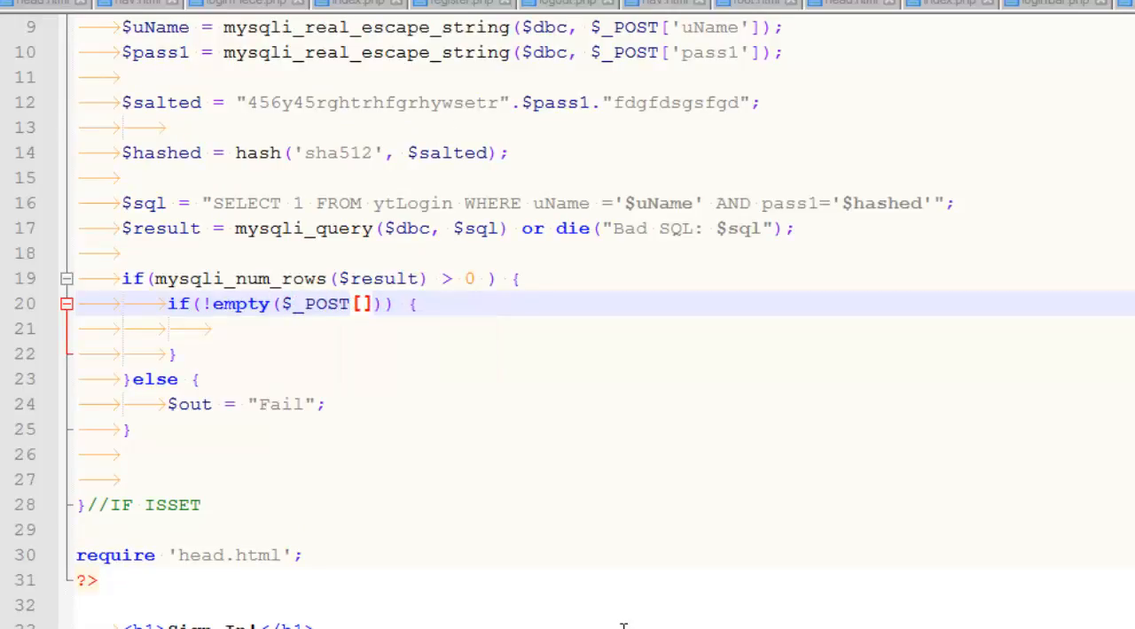
{"action": "type", "text": "remember'"}
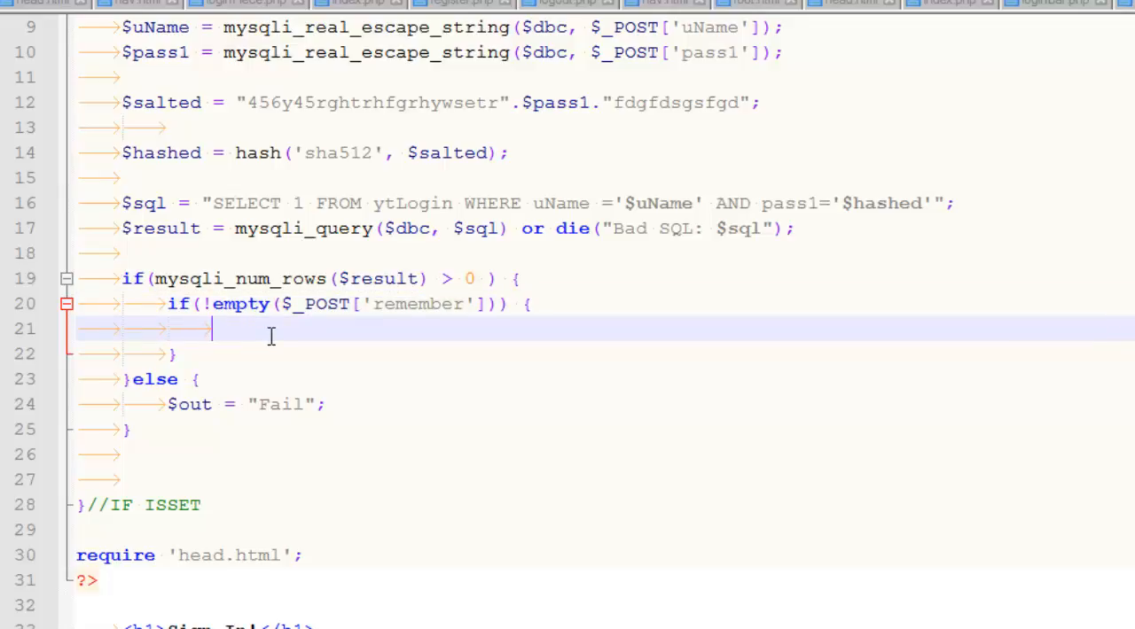
Step: Inside it, write setcookie('name', $uName, time()+3600) to store the username for an hour
{"action": "type", "text": "s"}
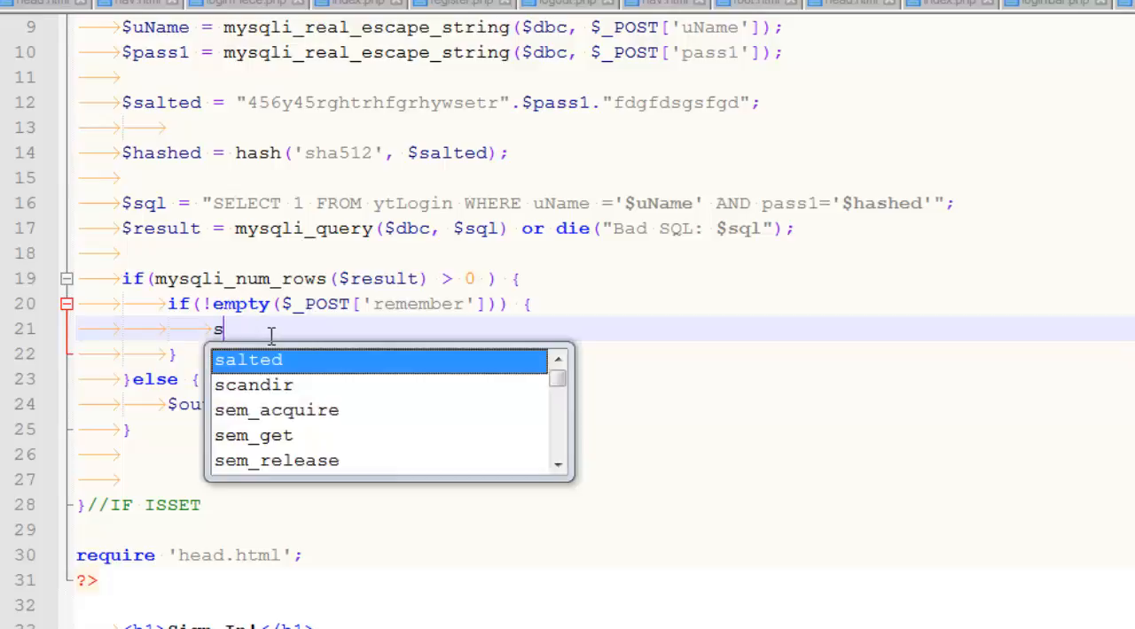
{"action": "type", "text": "etcookie ();"}
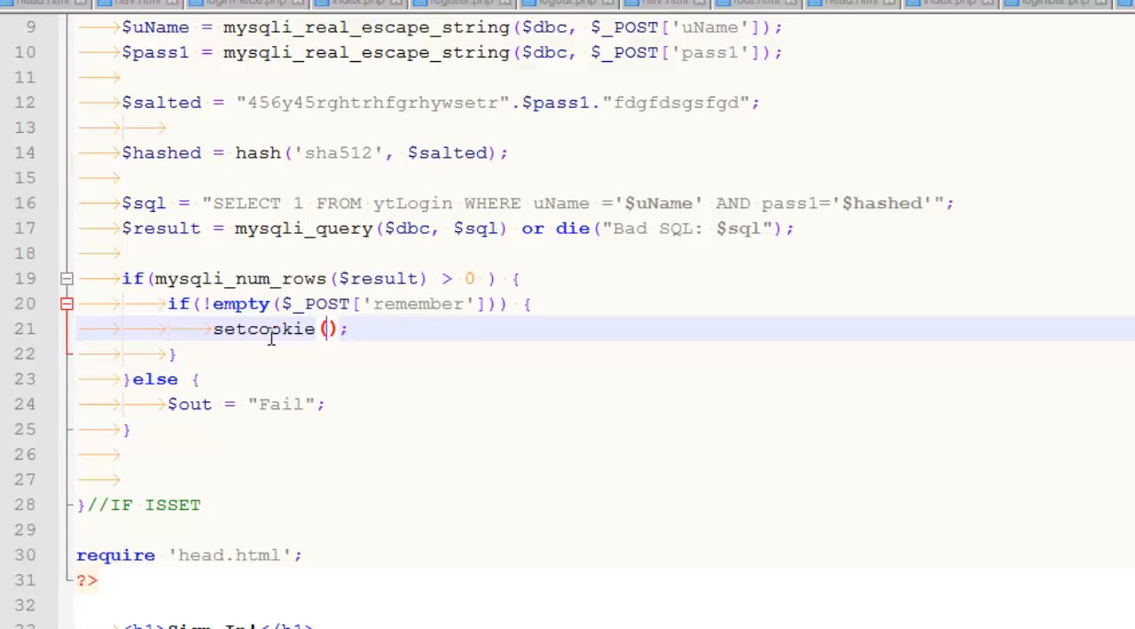
{"action": "type", "text": "'"}
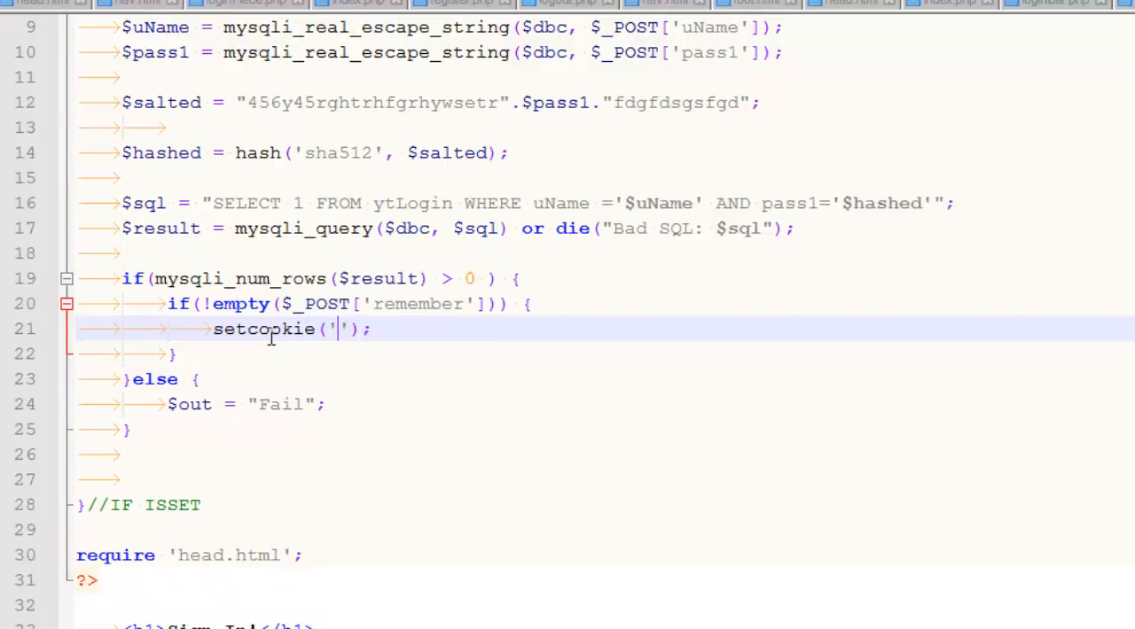
{"action": "type", "text": "name"}
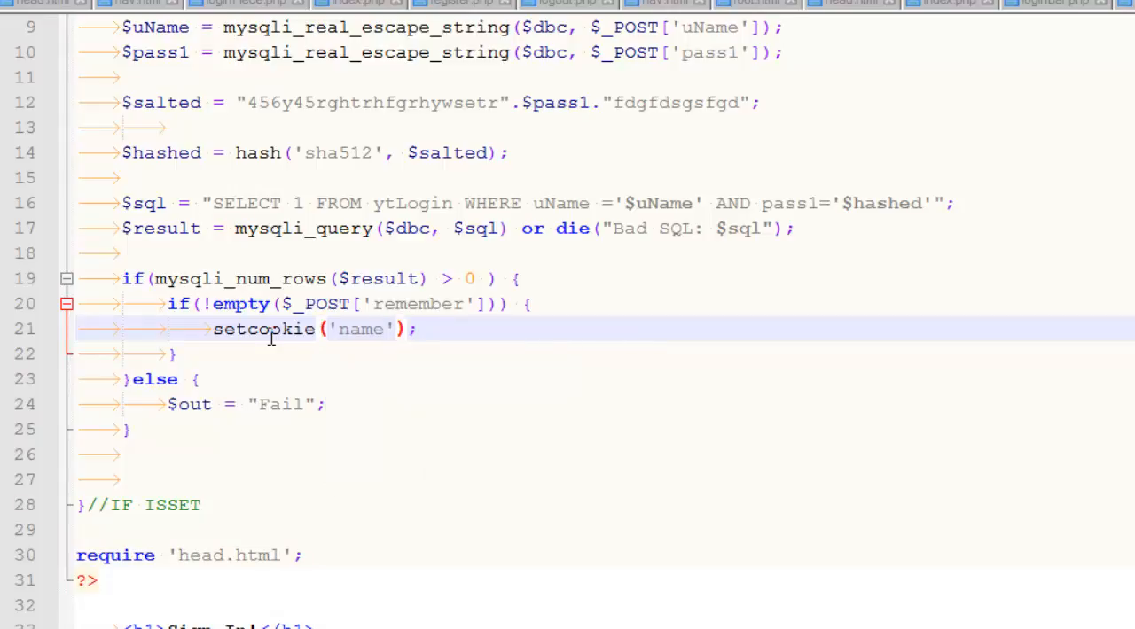
{"action": "type", "text": ","}
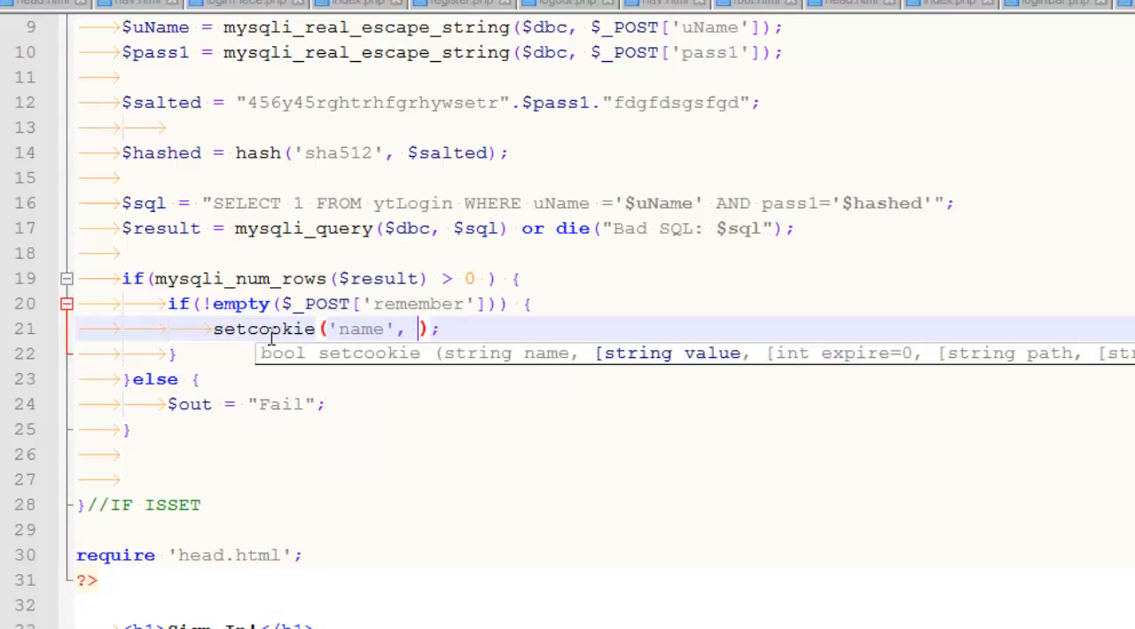
{"action": "type", "text": "$u"}
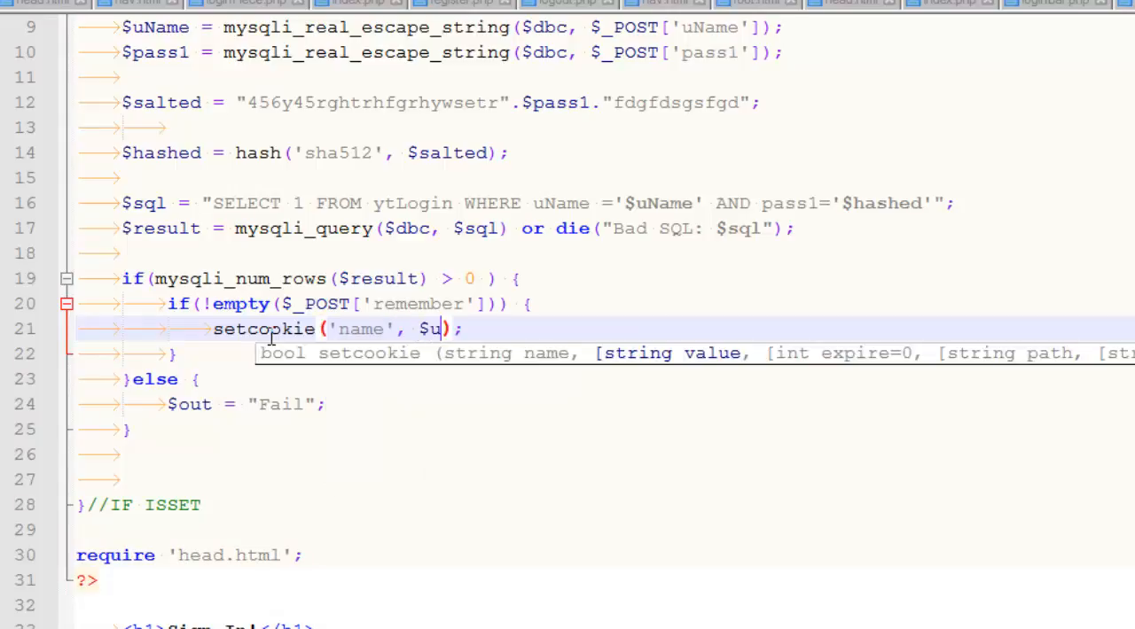
{"action": "type", "text": "Name"}
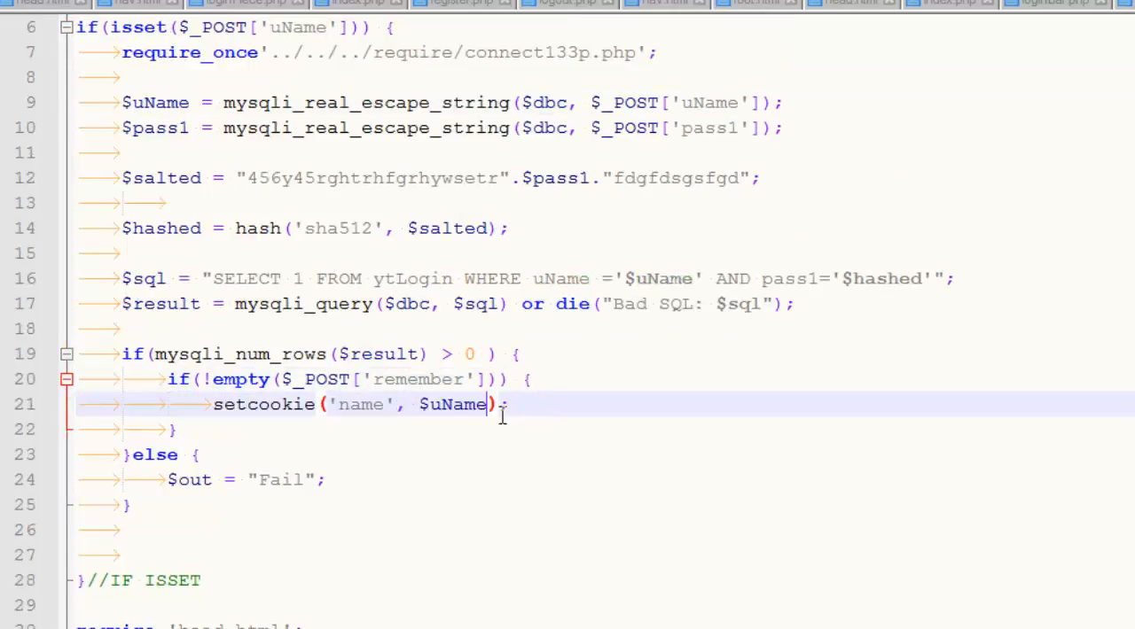
{"action": "type", "text": ","}
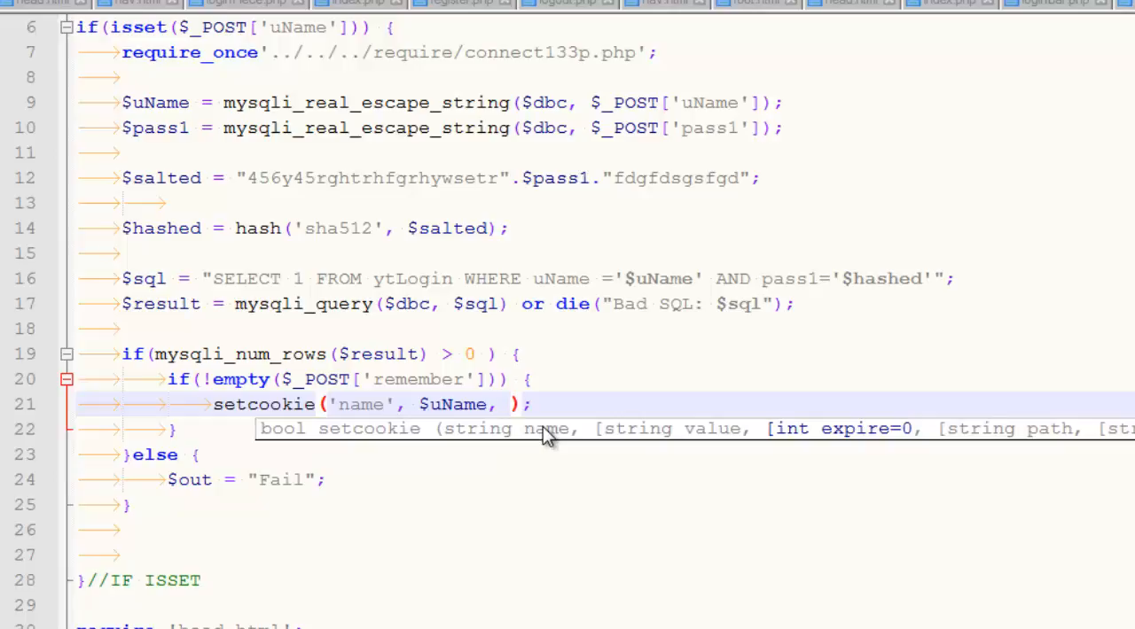
{"action": "type", "text": "time()"}
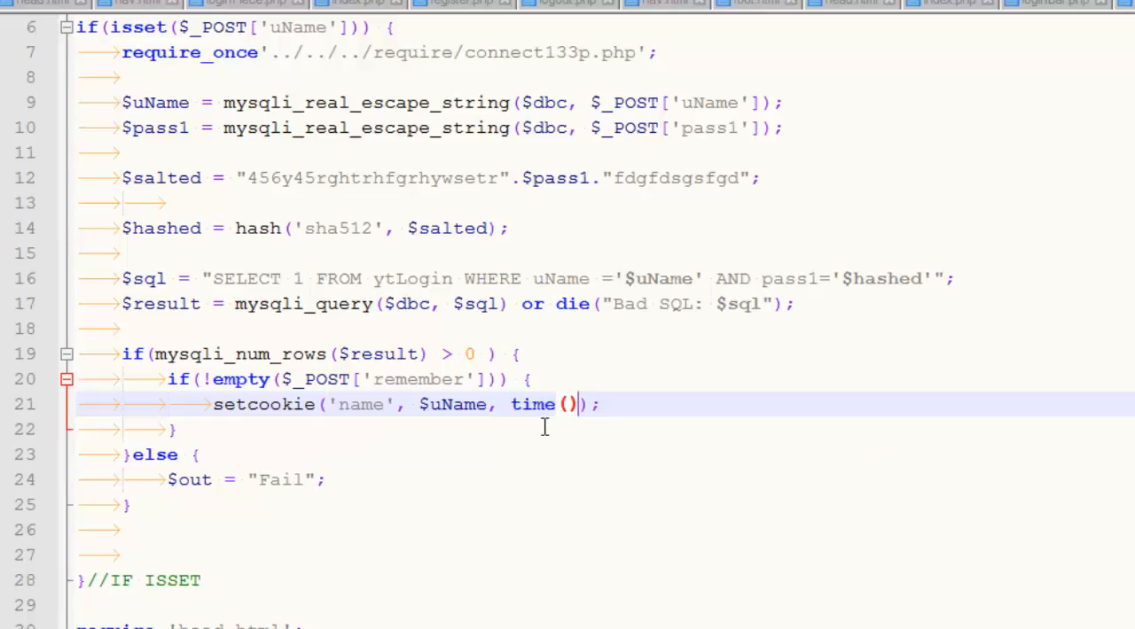
{"action": "type", "text": "+3600"}
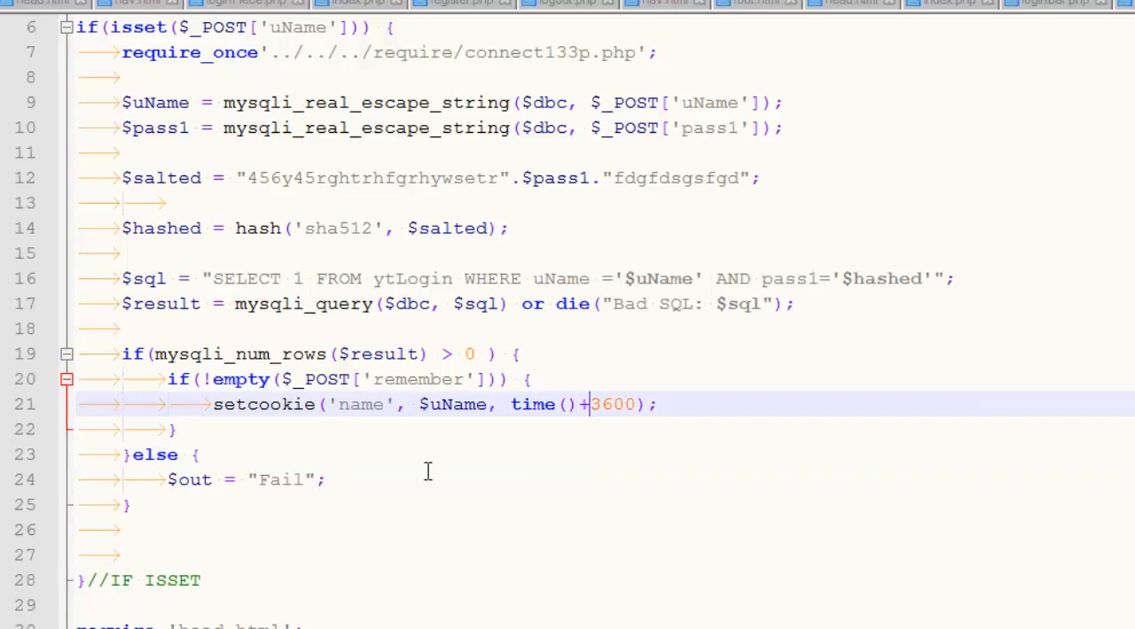
{"action": "mouse_move", "coordinate": [546, 387]}
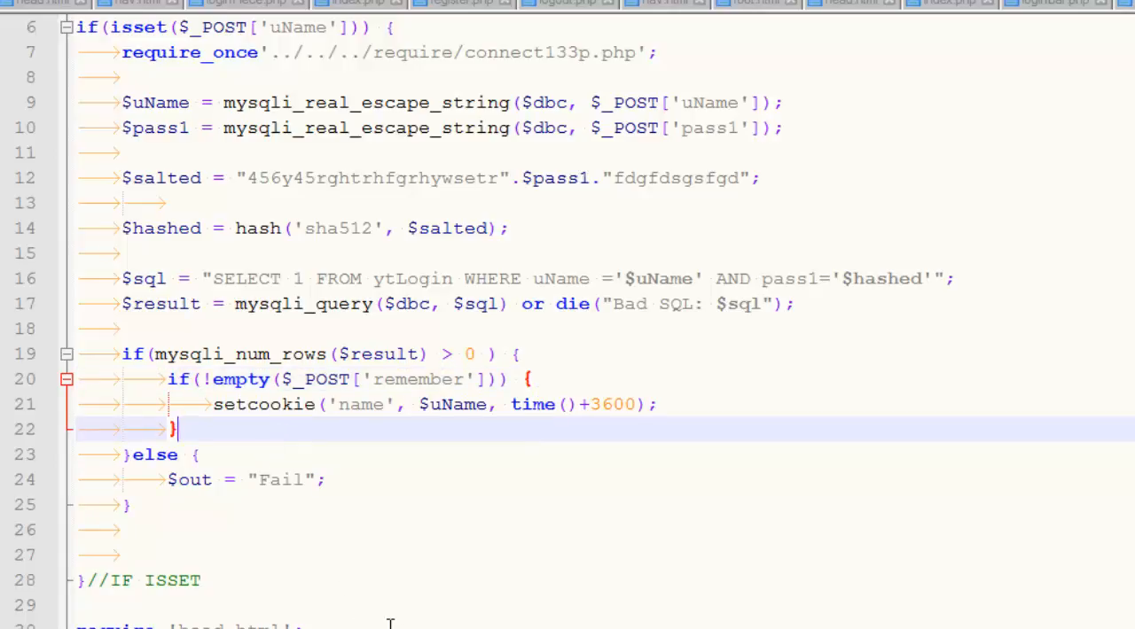
Step: Insert an empty <?php ?> block inside the User Name input tag of the form
{"action": "scroll", "scroll_direction": "down", "scroll_amount": 3}
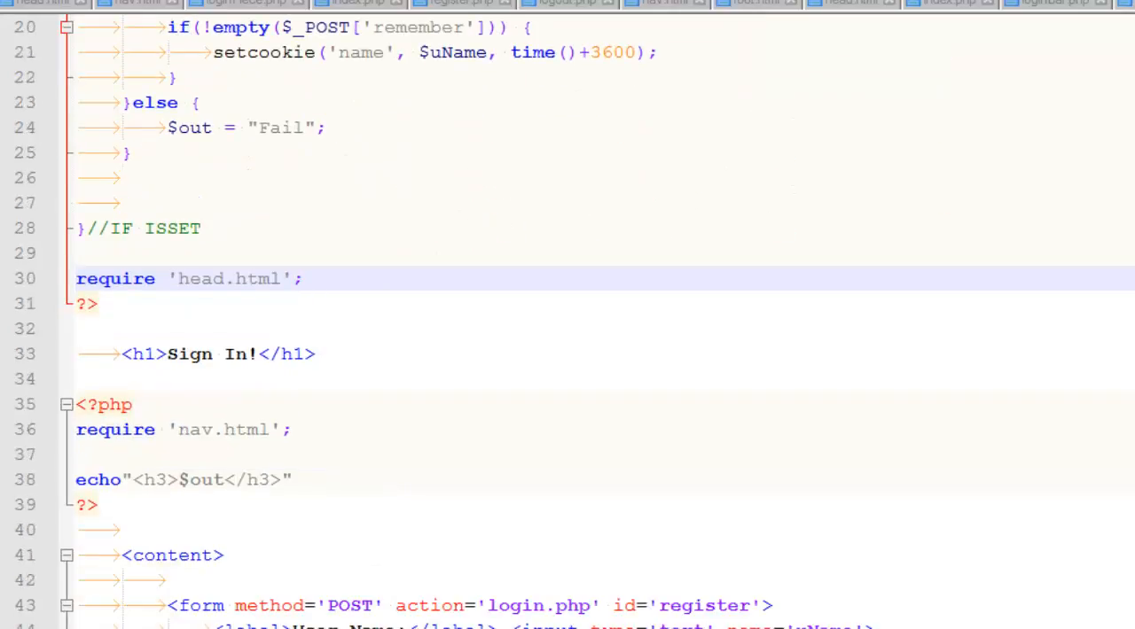
{"action": "scroll", "scroll_direction": "down", "scroll_amount": 3}
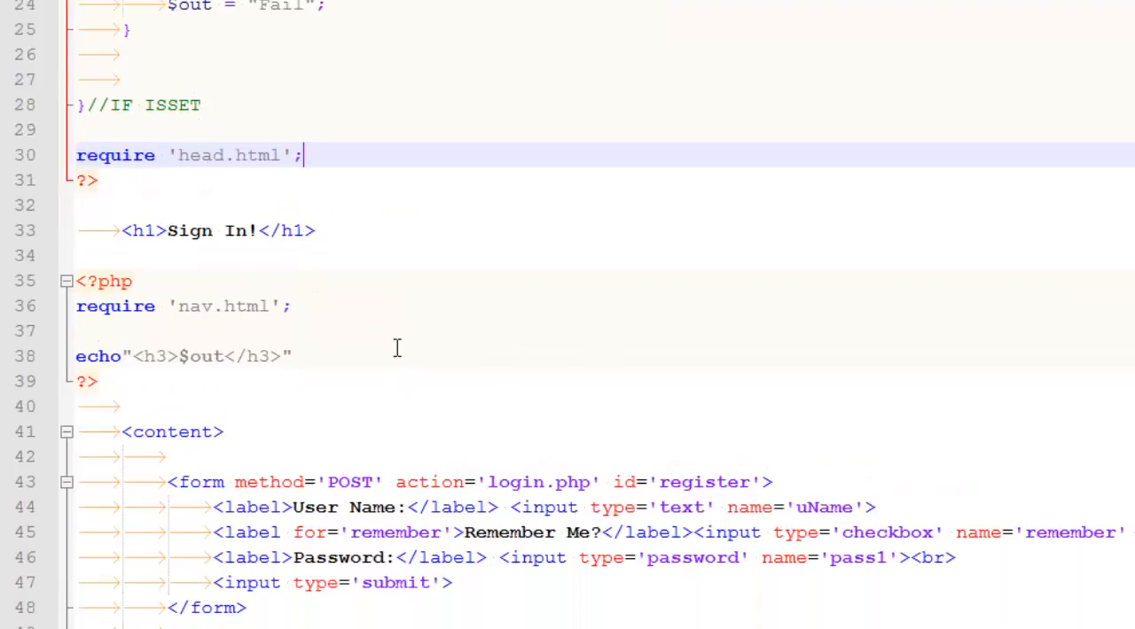
{"action": "left_click", "coordinate": [225, 433]}
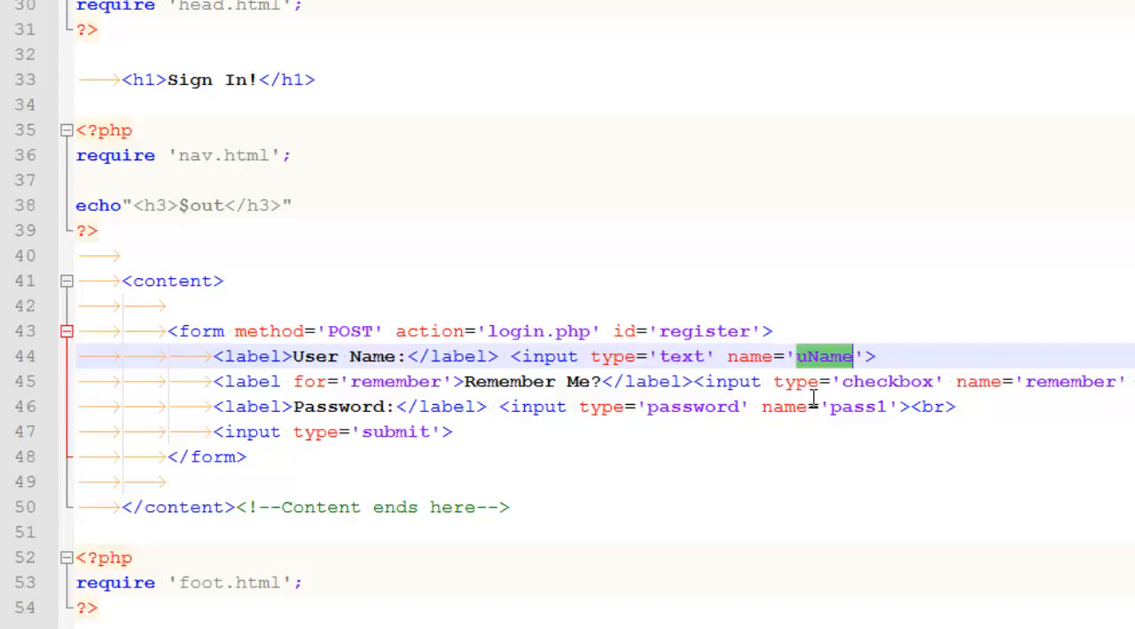
{"action": "scroll", "scroll_direction": "right", "scroll_amount": 3}
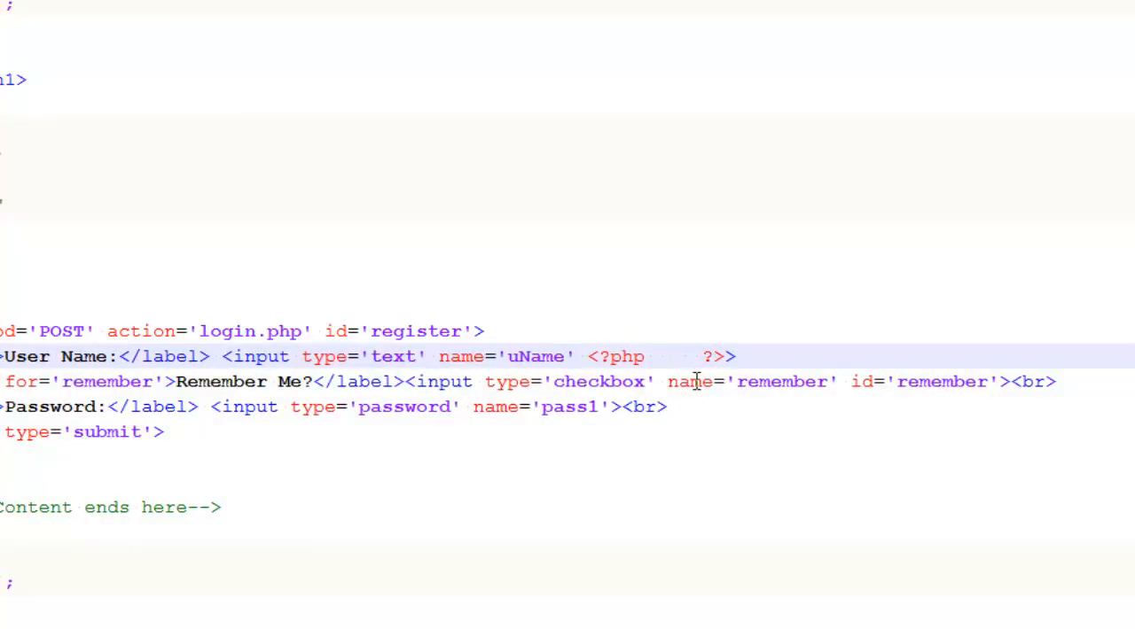
{"action": "mouse_move", "coordinate": [337, 316]}
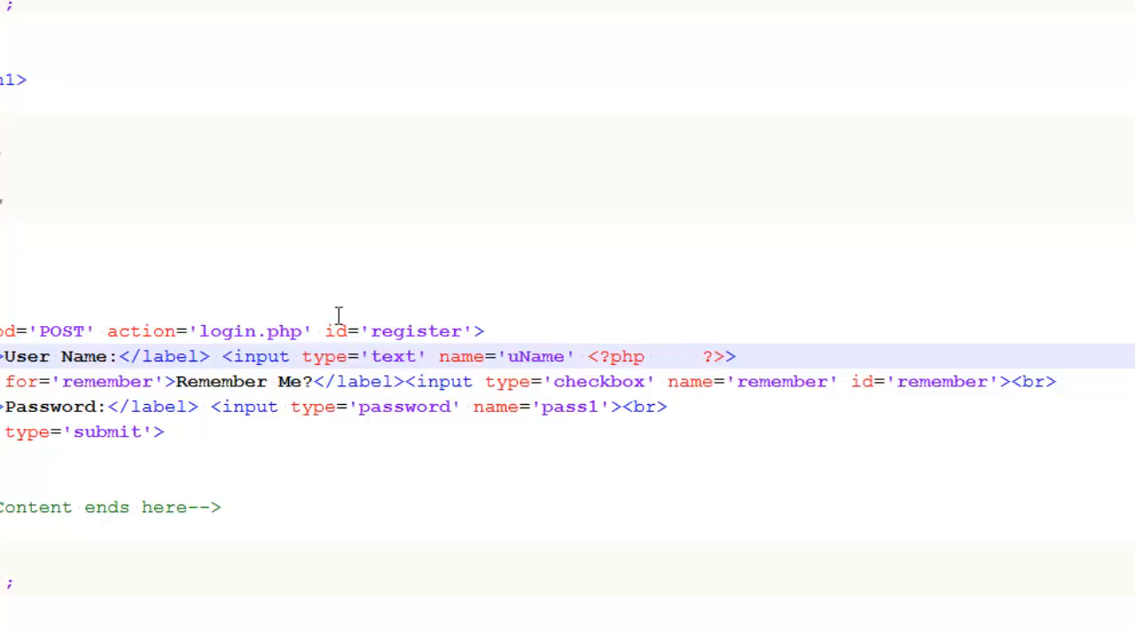
{"action": "mouse_move", "coordinate": [709, 370]}
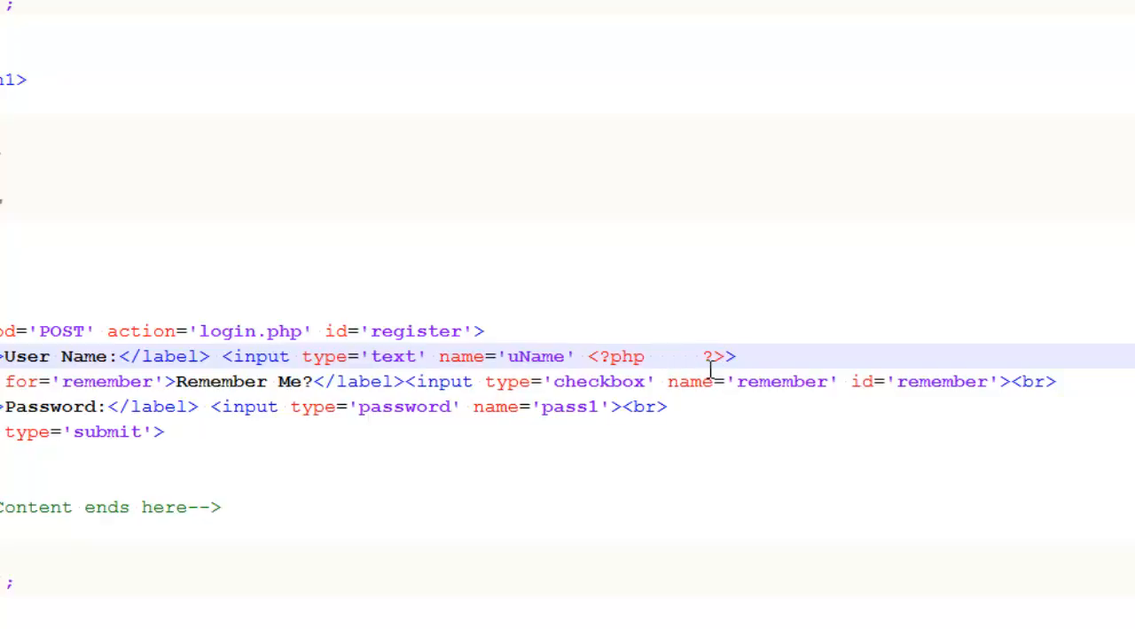
Step: Write an if(isset($_COOKIE['name'])) check inside the username input's PHP block
{"action": "type", "text": "if ()"}
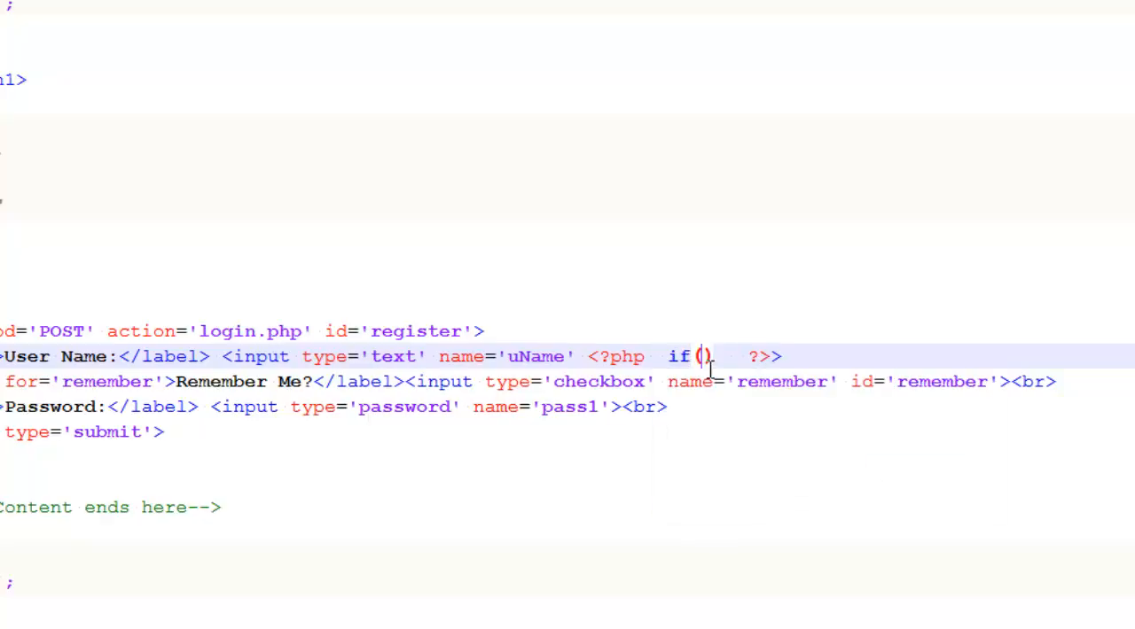
{"action": "type", "text": "isset("}
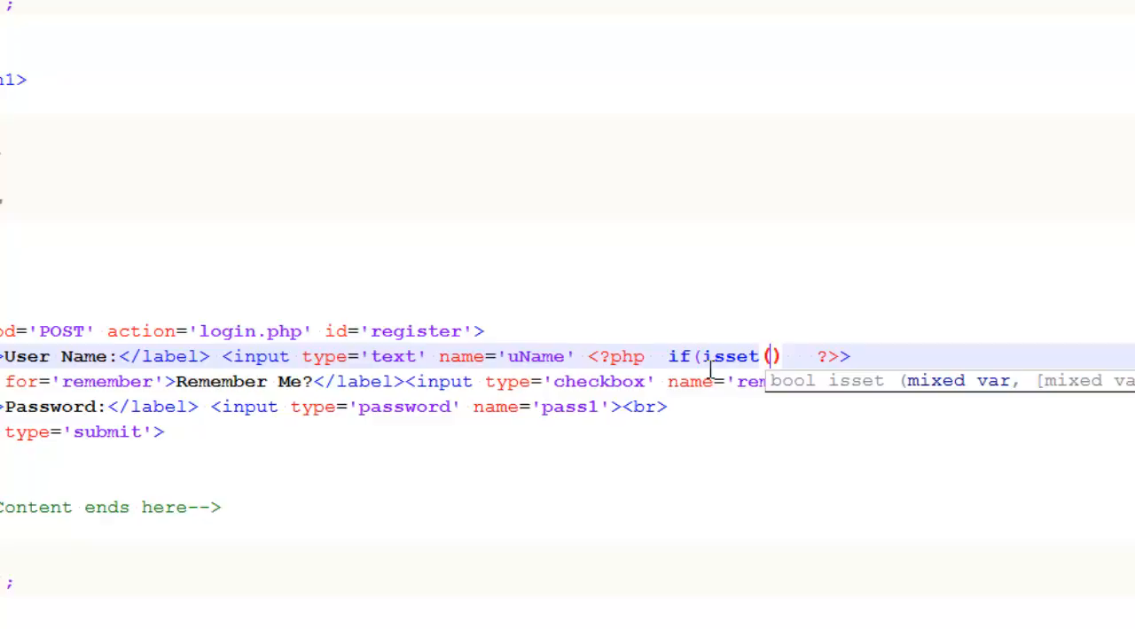
{"action": "type", "text": "$_C"}
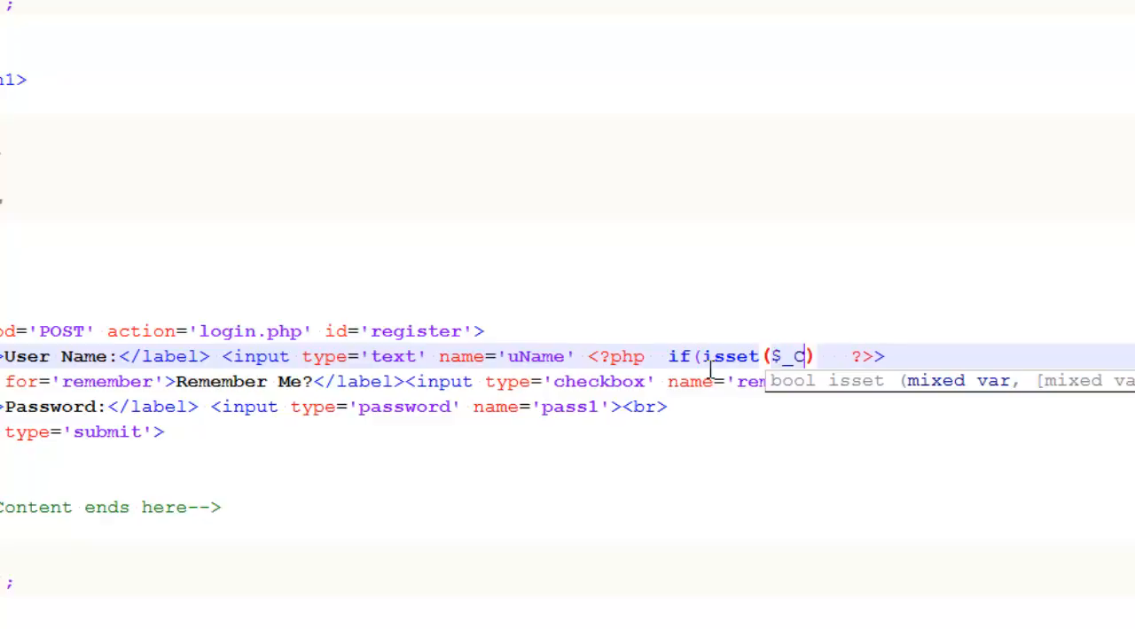
{"action": "type", "text": "OOKIE[]"}
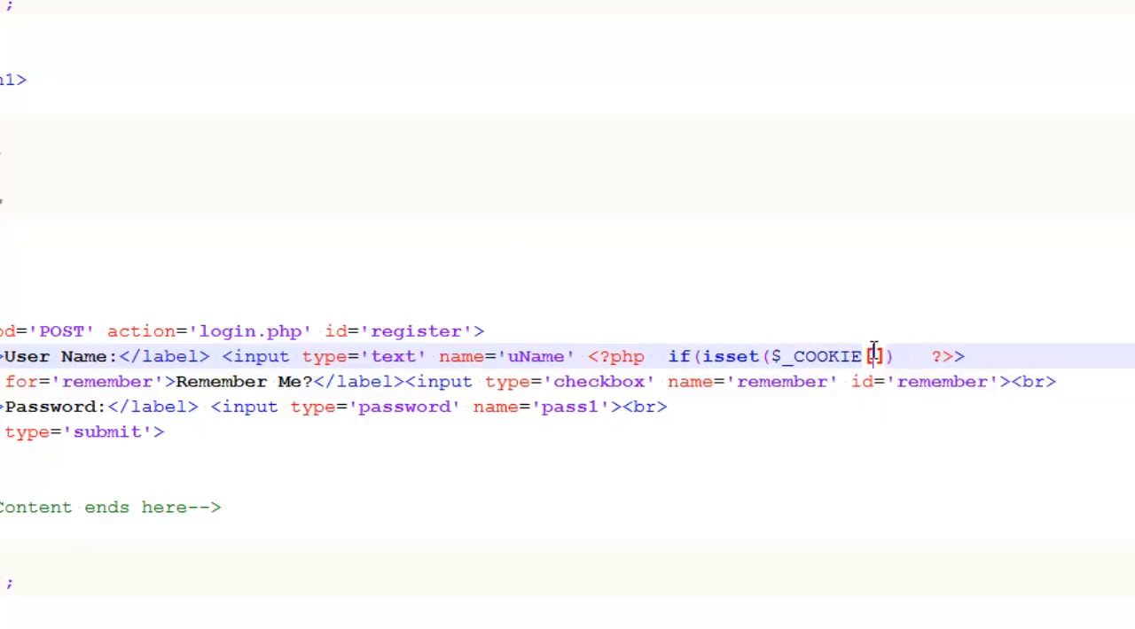
{"action": "type", "text": "'name"}
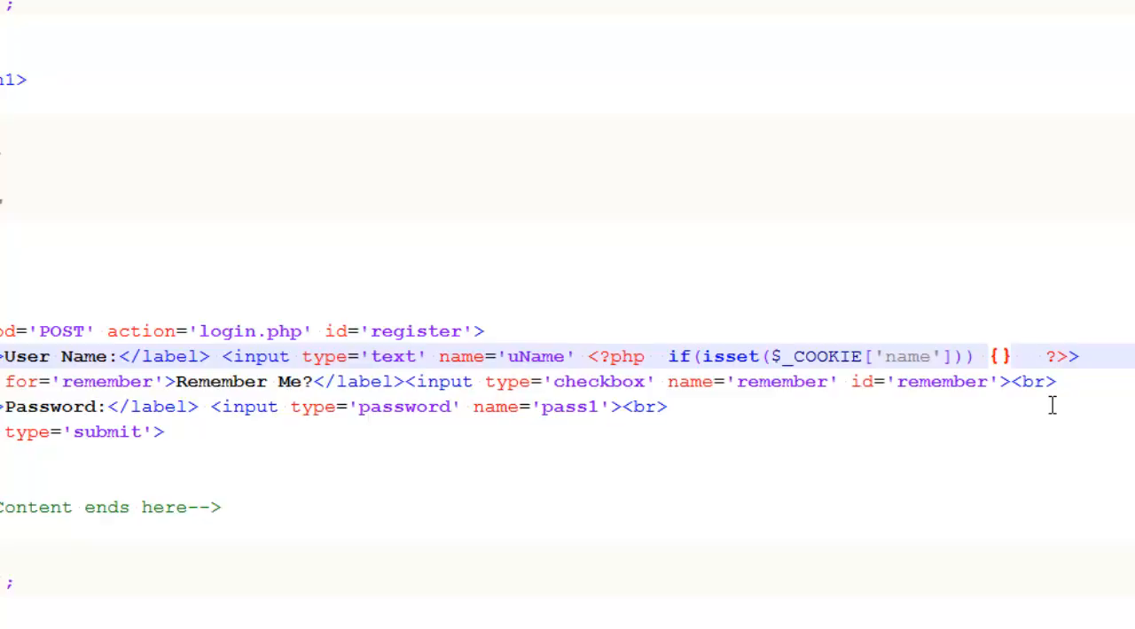
Step: Echo value='{$_COOKIE['name']}' so the field pre-fills from the name cookie
{"action": "type", "text": "ec"}
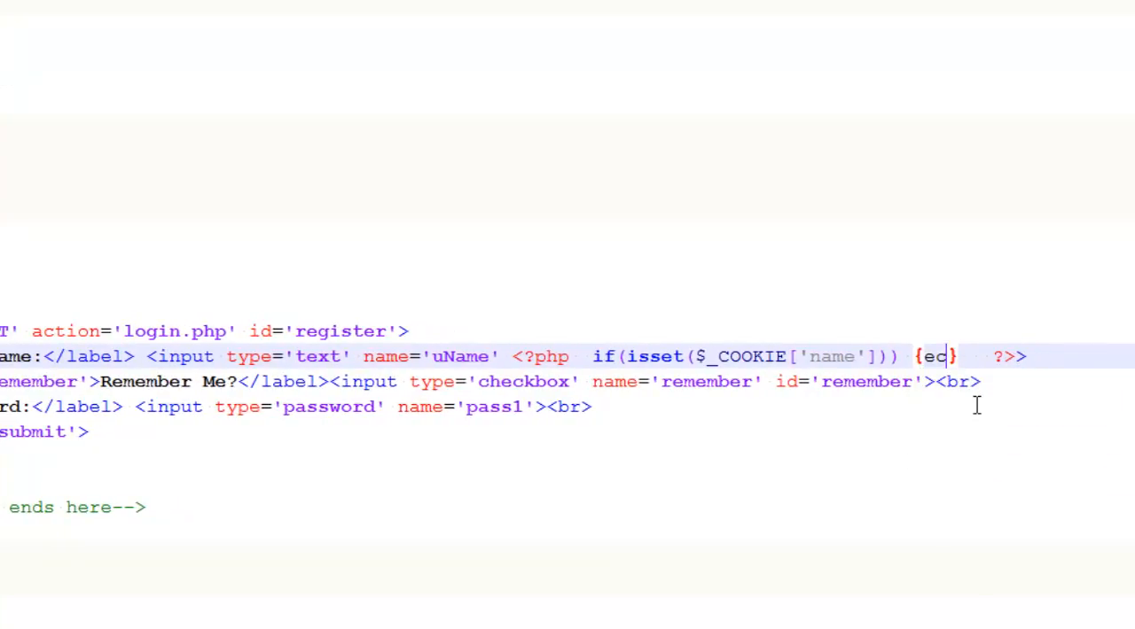
{"action": "type", "text": "ho"}
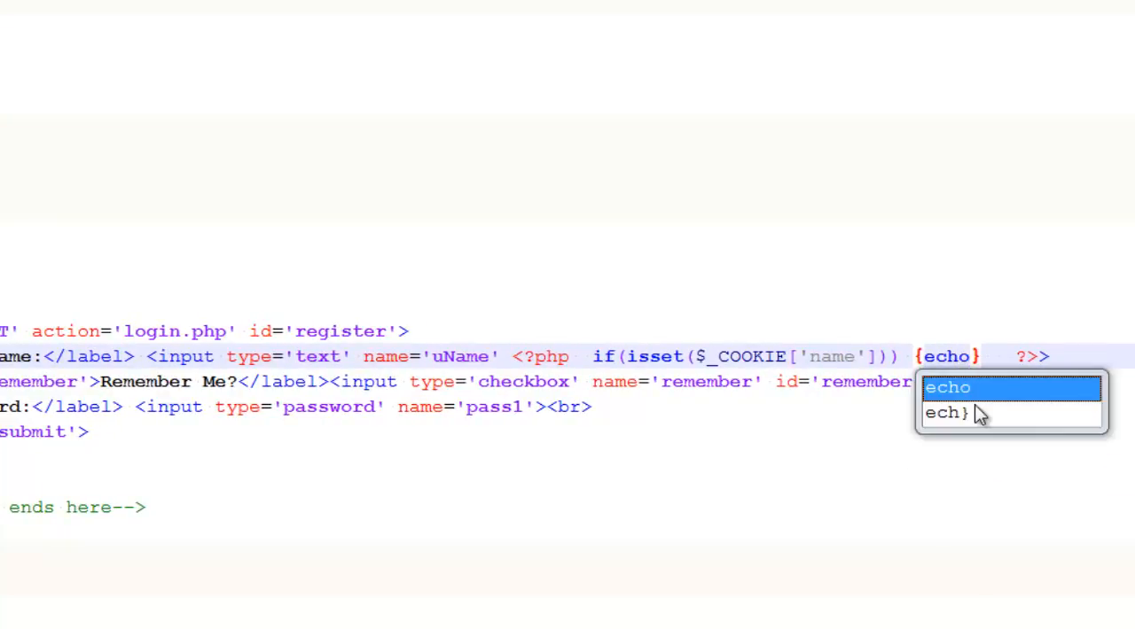
{"action": "type", "text": "\"v"}
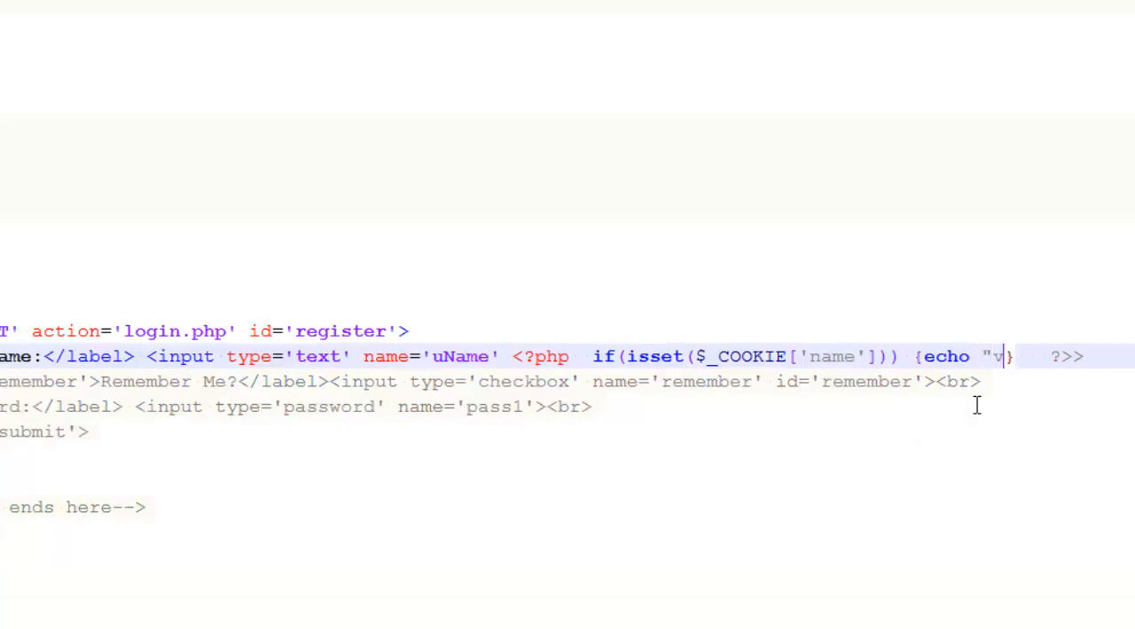
{"action": "type", "text": "alue=''\";"}
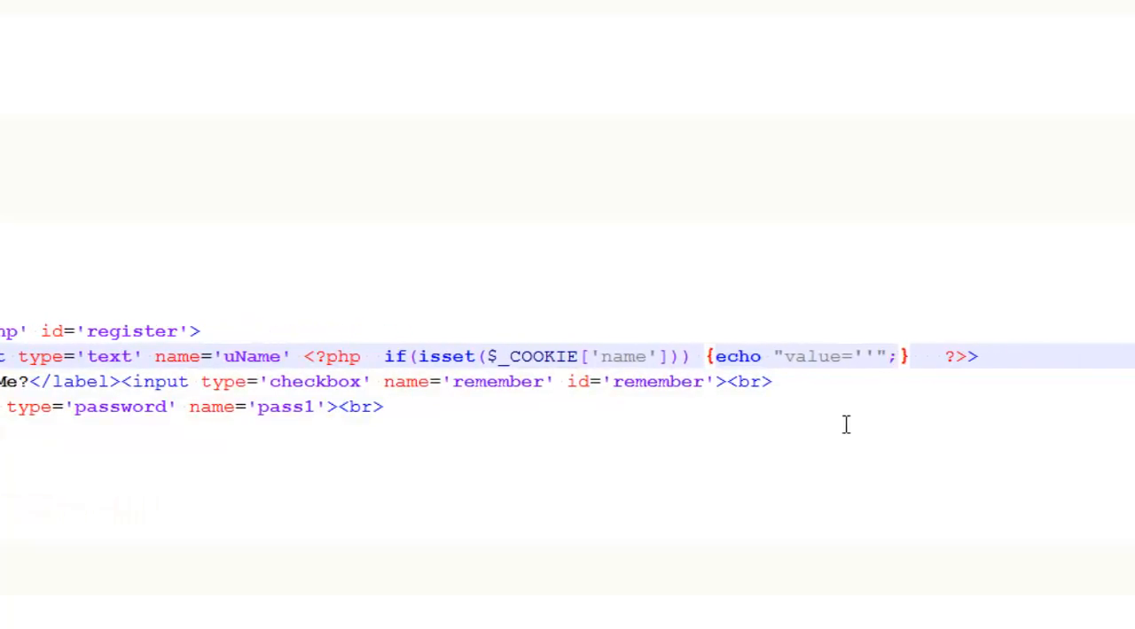
{"action": "mouse_move", "coordinate": [865, 356]}
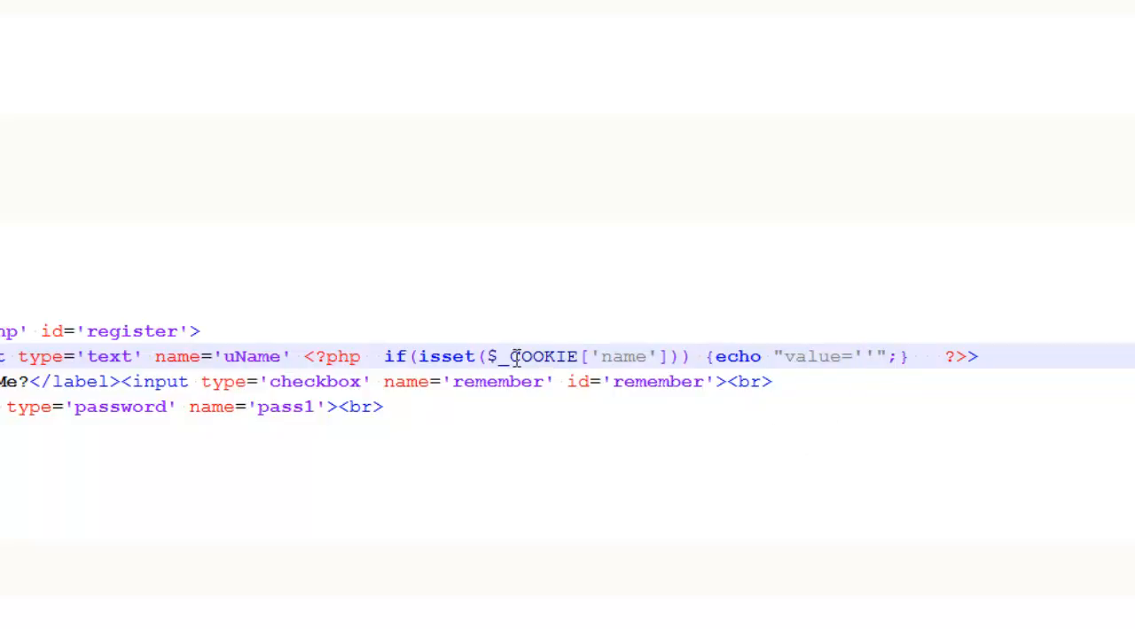
{"action": "left_click_drag", "start_coordinate": [487, 356], "coordinate": [665, 356]}
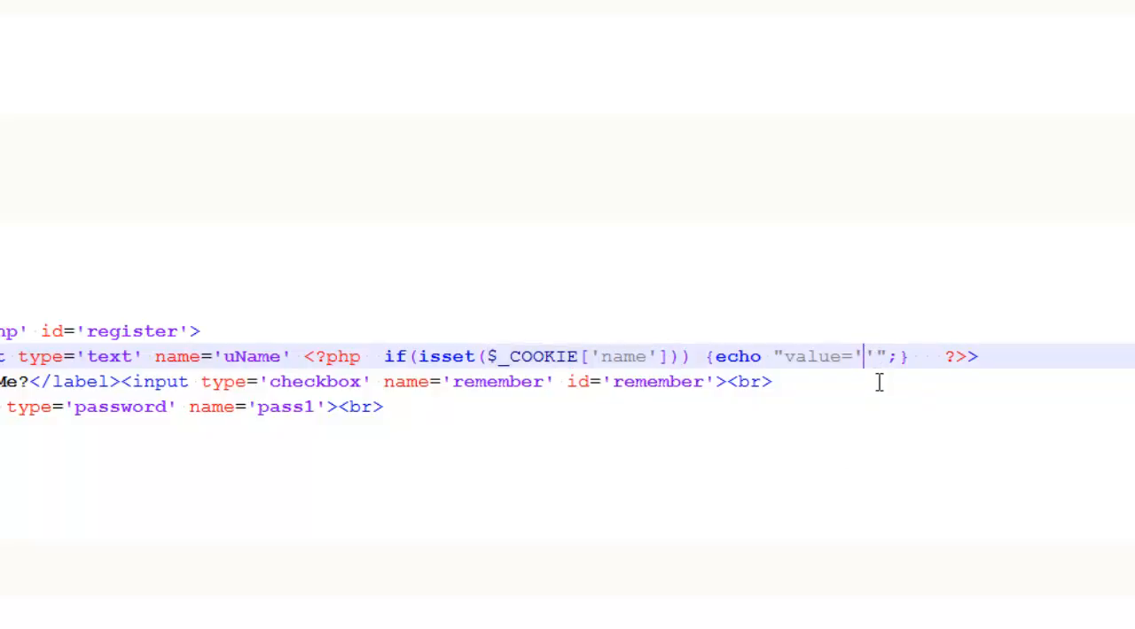
{"action": "type", "text": "$_COOKIE['name']}"}
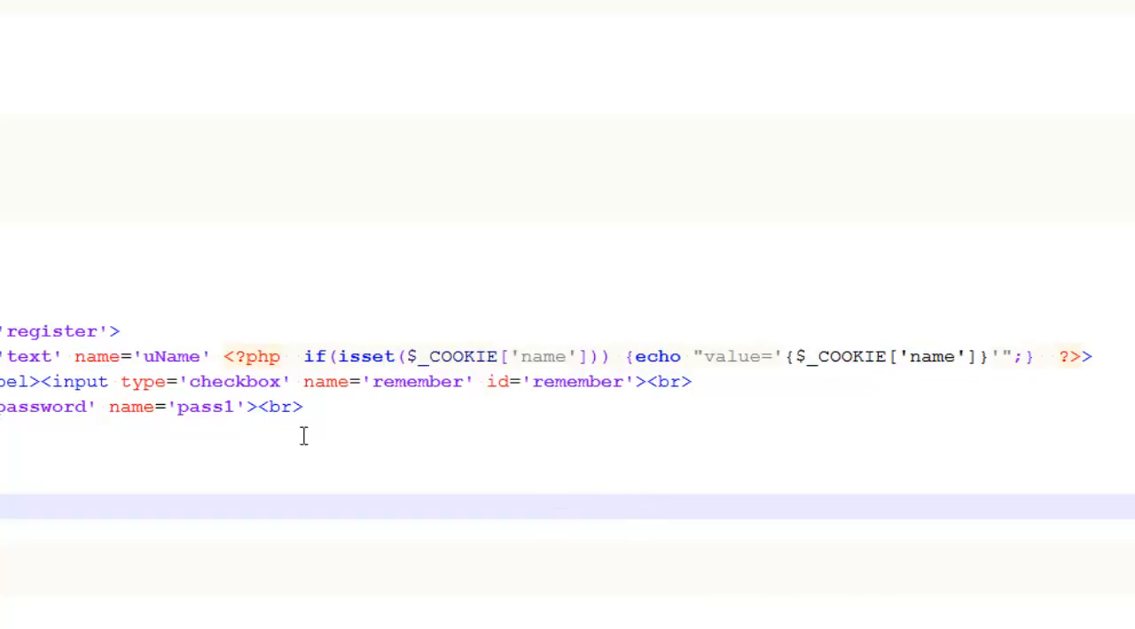
Step: Close the username input tag with > after the PHP cookie snippet
{"action": "left_click", "coordinate": [227, 357]}
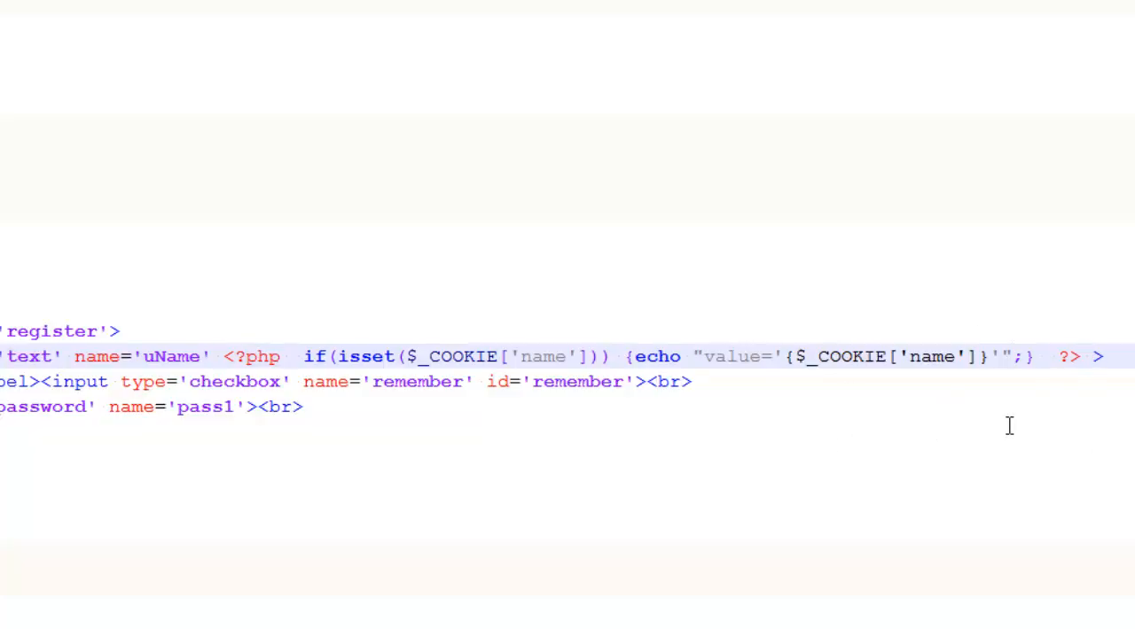
{"action": "double_click", "coordinate": [312, 356]}
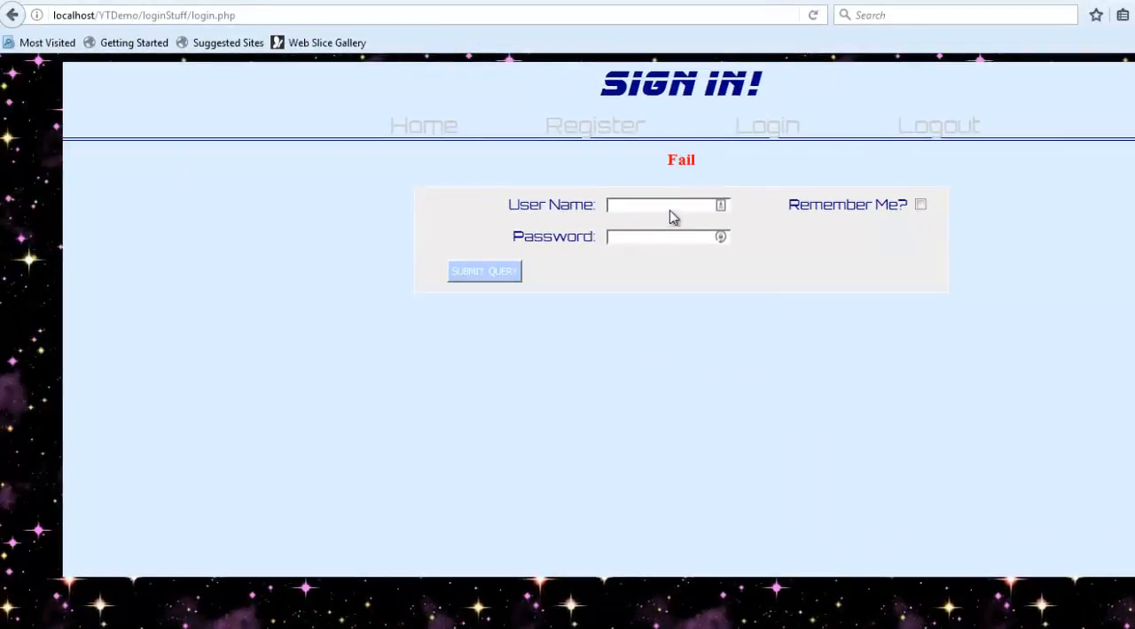
Step: Log in as ken with Remember Me ticked, then start re-entering ken as the username
{"action": "type", "text": "ken"}
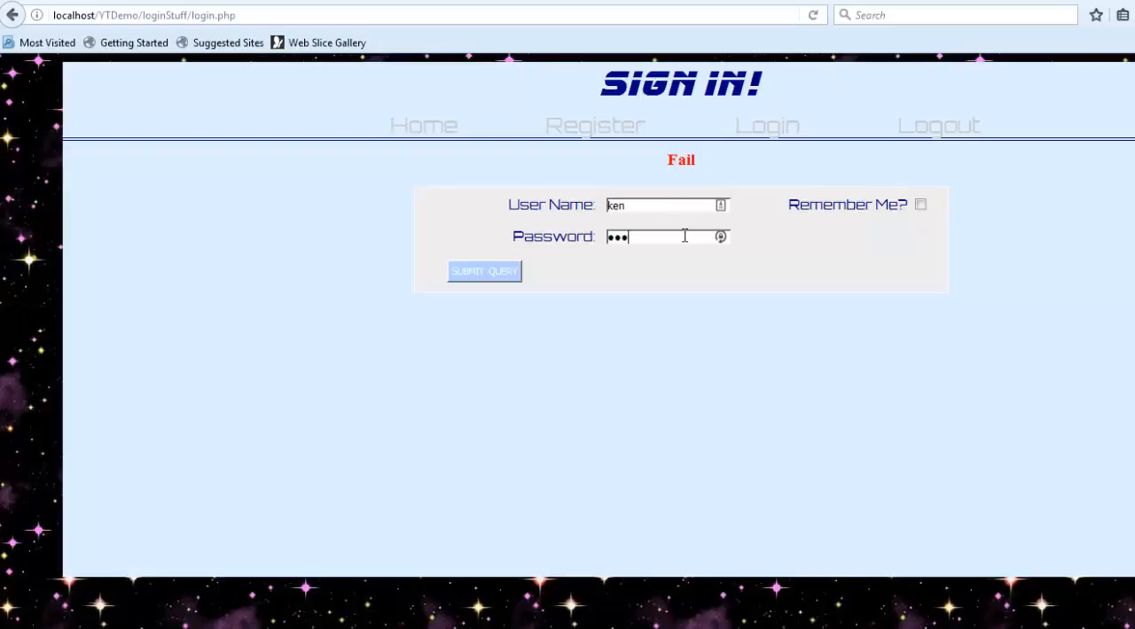
{"action": "left_click", "coordinate": [920, 204]}
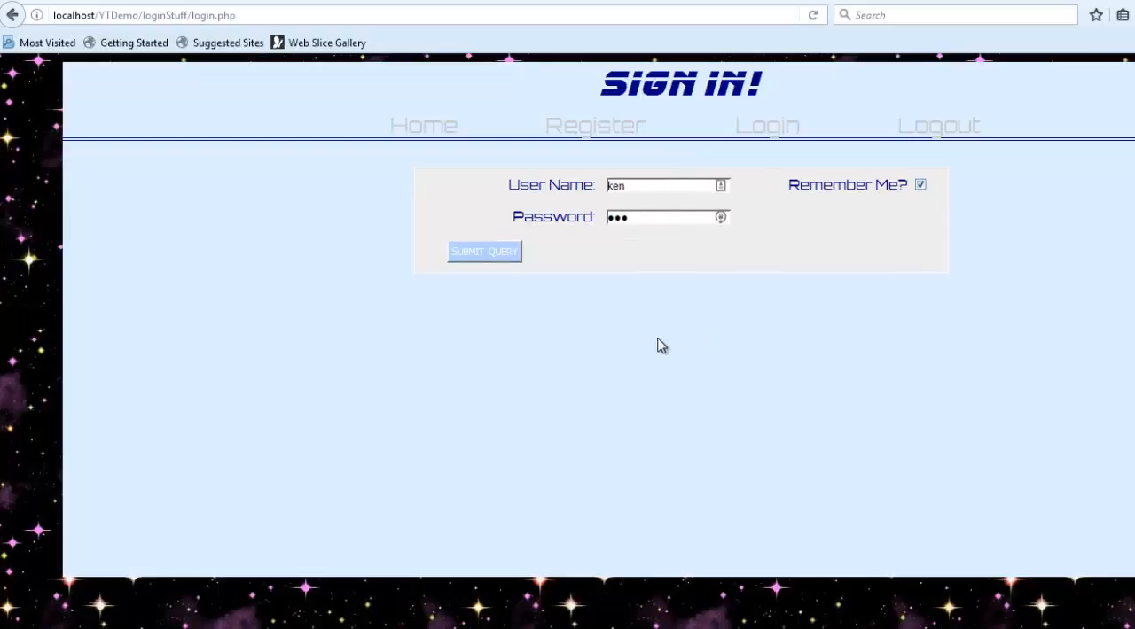
{"action": "mouse_move", "coordinate": [600, 445]}
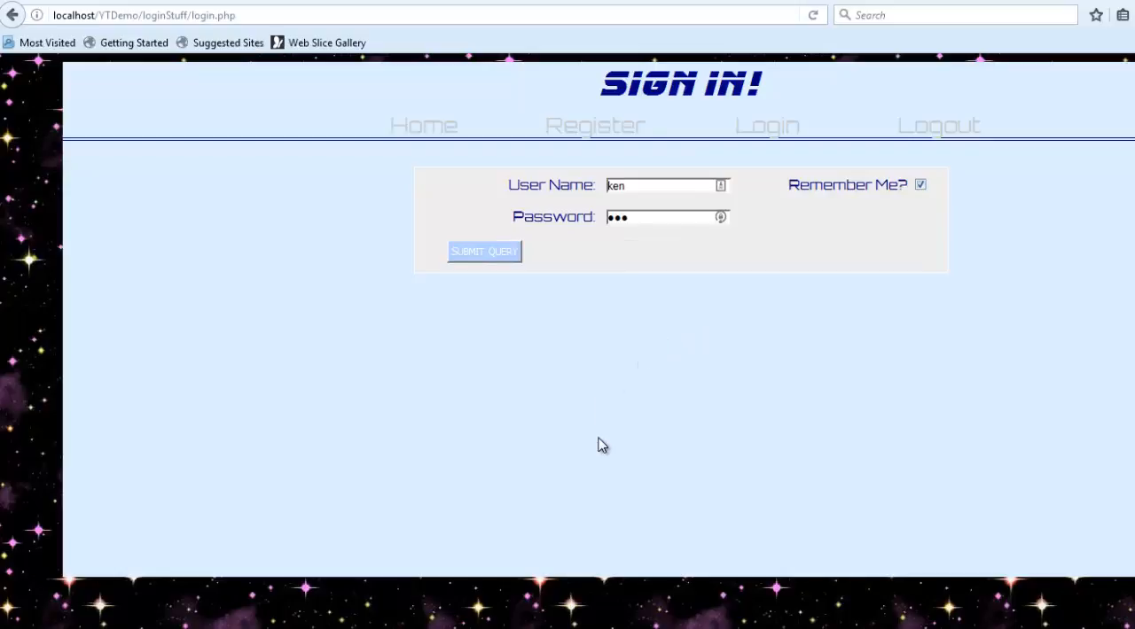
{"action": "left_click", "coordinate": [484, 252]}
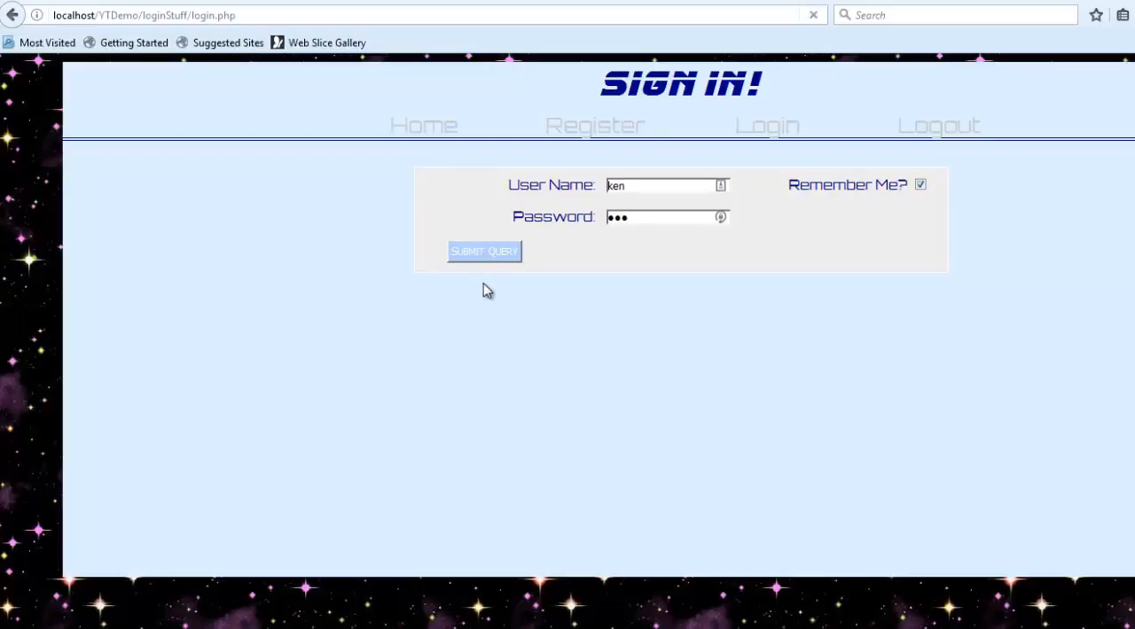
{"action": "left_click", "coordinate": [484, 251]}
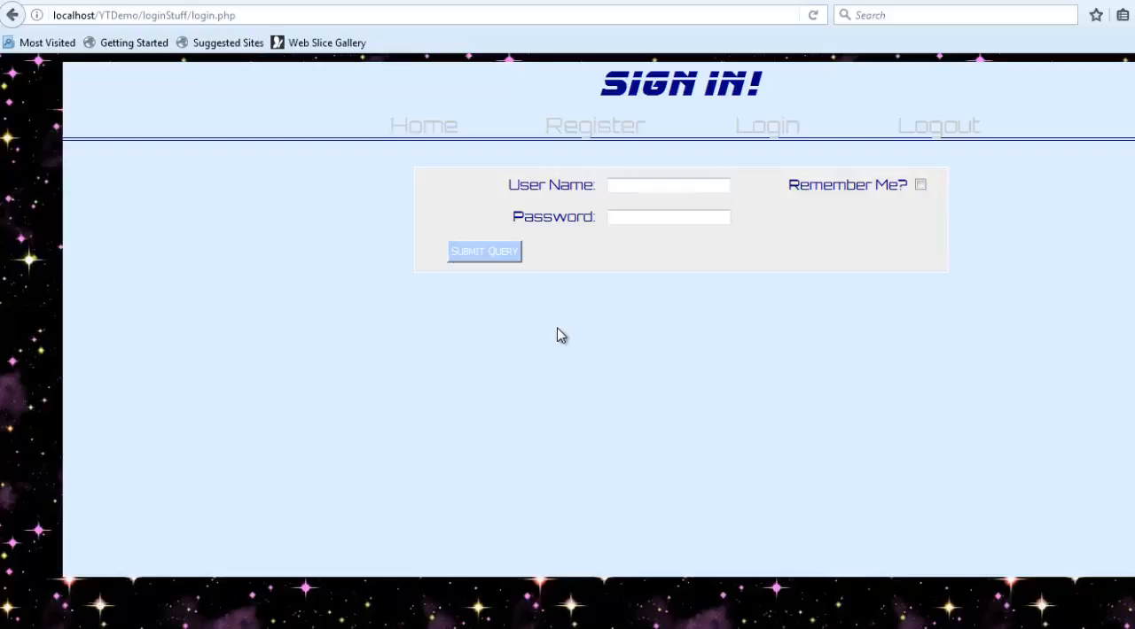
{"action": "type", "text": "ken"}
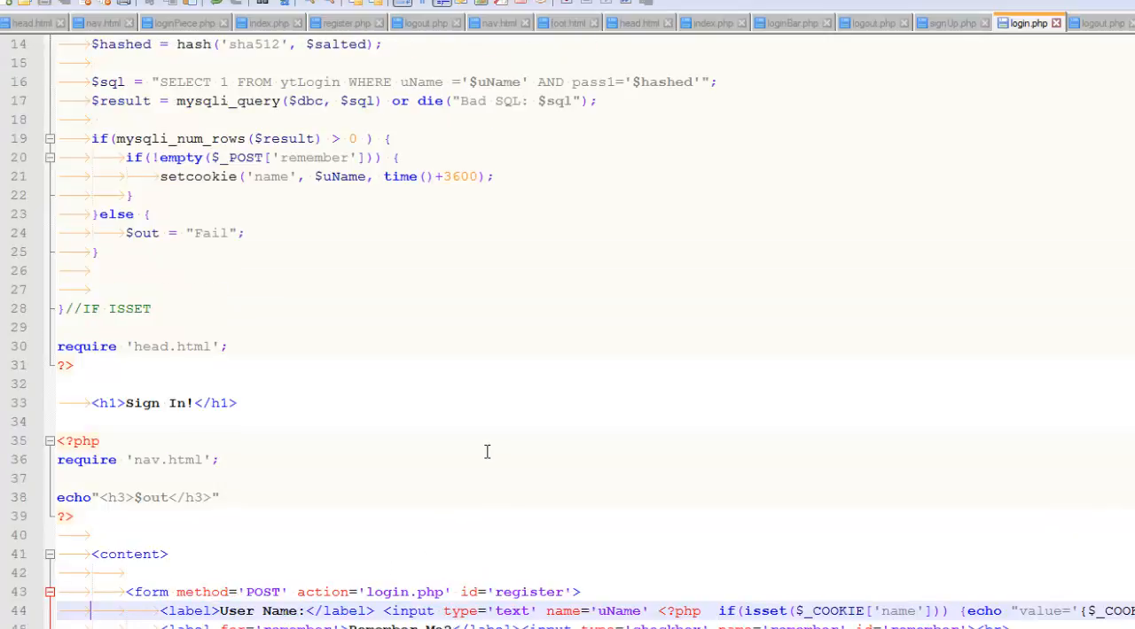
{"action": "mouse_move", "coordinate": [457, 464]}
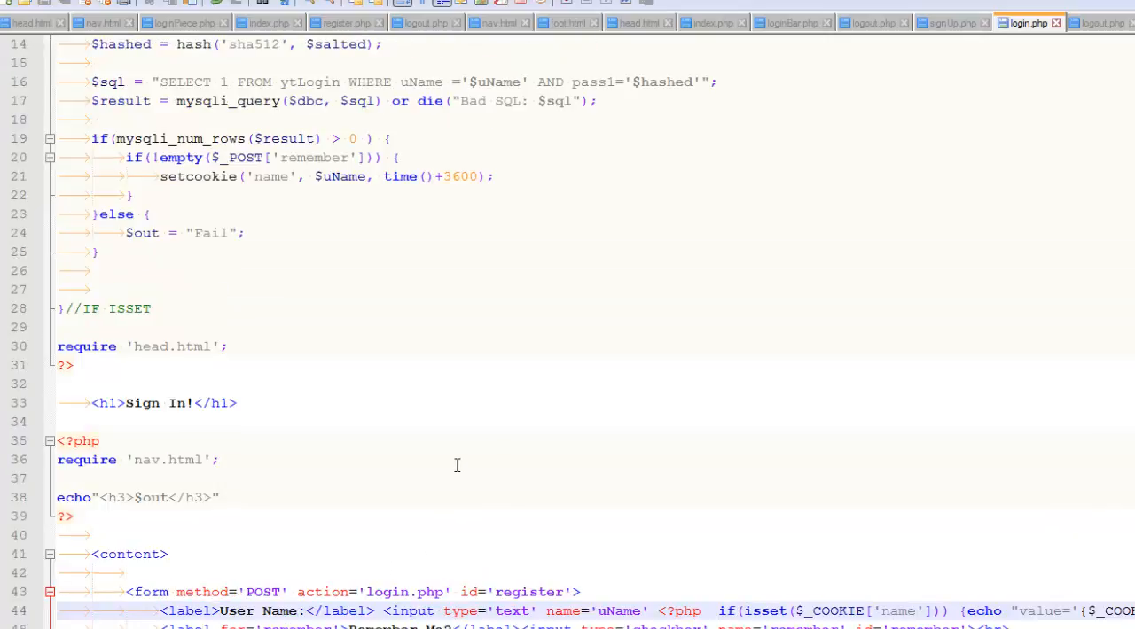
{"action": "scroll", "scroll_direction": "up", "scroll_amount": 3}
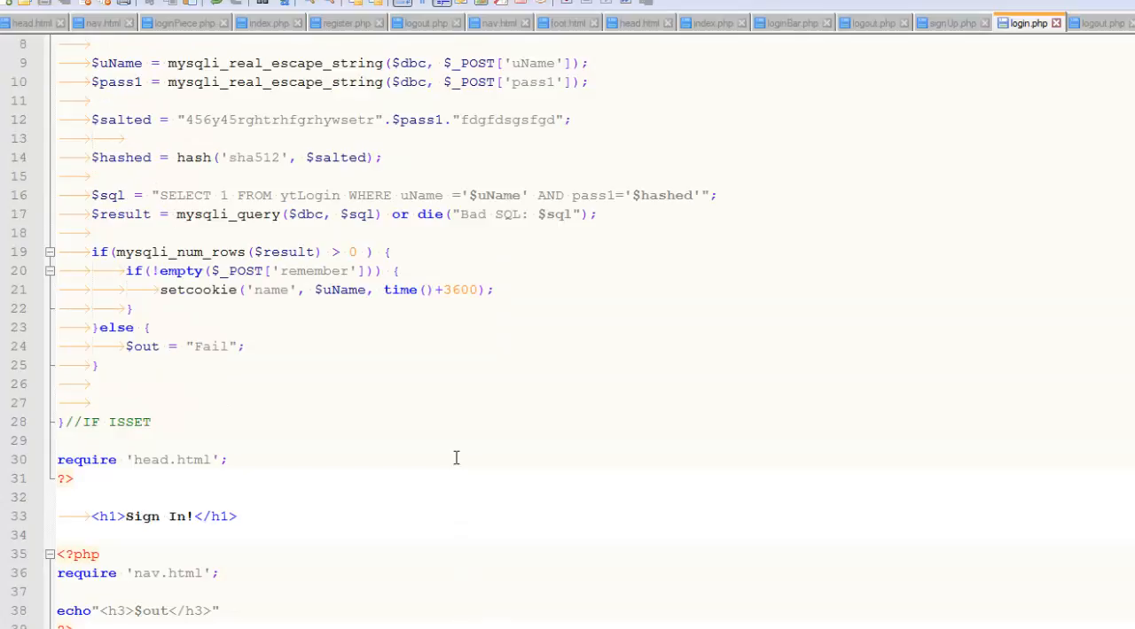
{"action": "scroll", "scroll_direction": "down", "scroll_amount": 3}
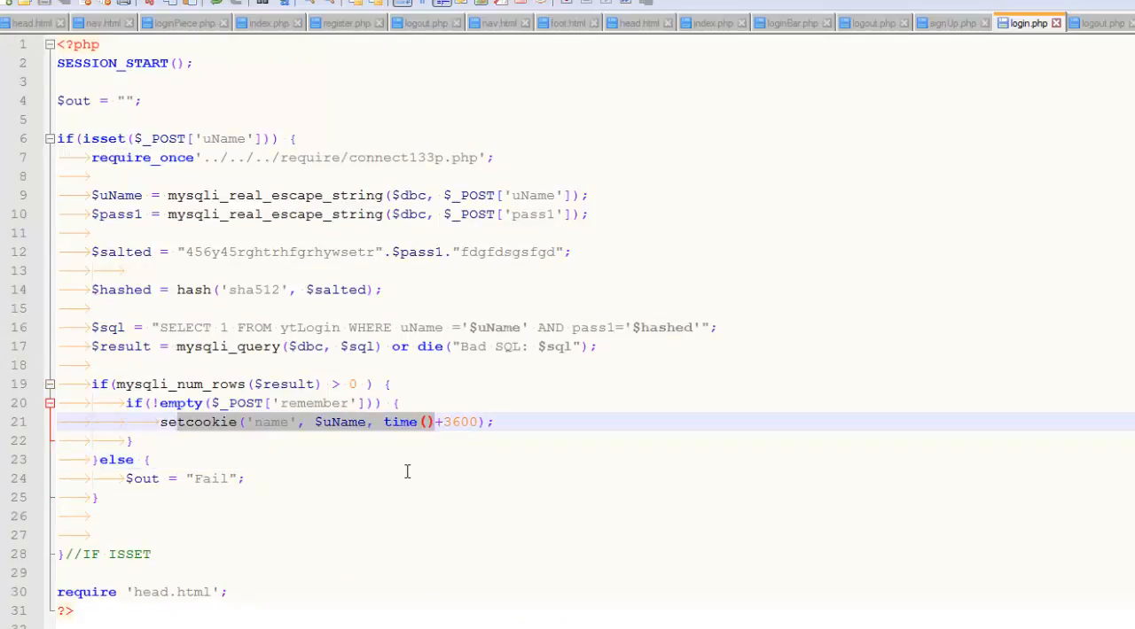
{"action": "scroll", "scroll_direction": "down", "scroll_amount": 3}
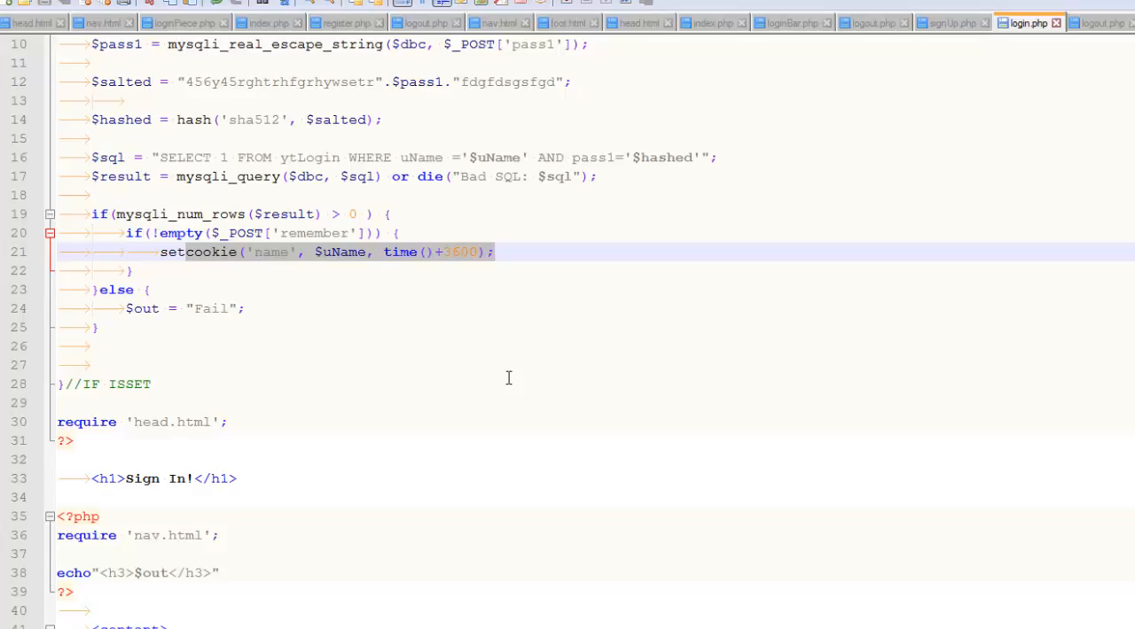
{"action": "scroll", "scroll_direction": "down", "scroll_amount": 3}
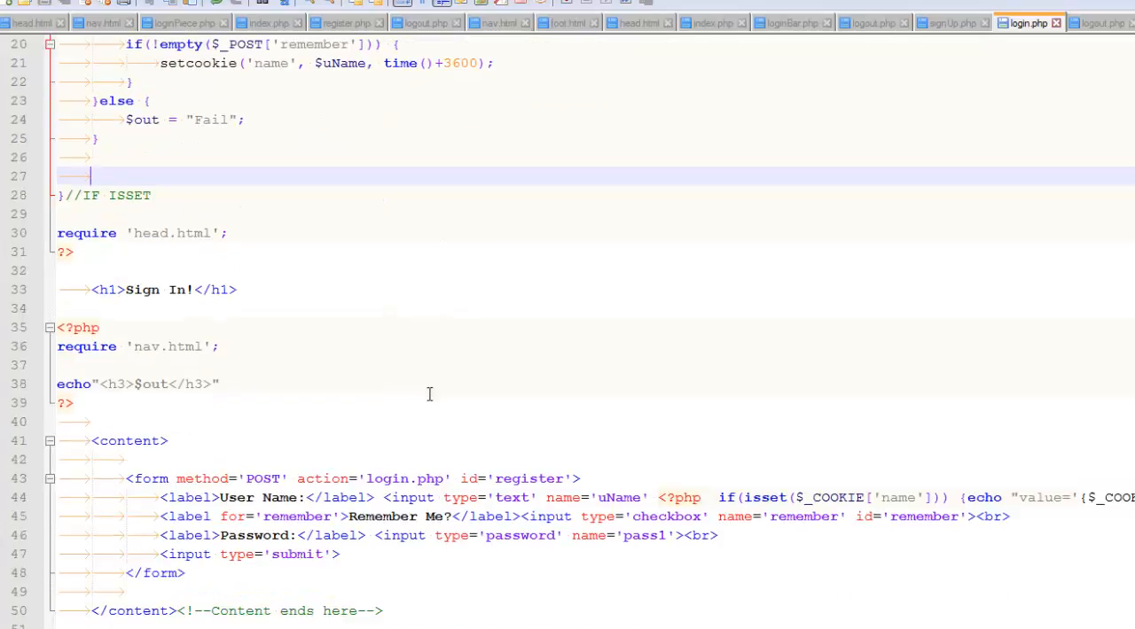
{"action": "left_click_drag", "start_coordinate": [176, 479], "coordinate": [185, 572]}
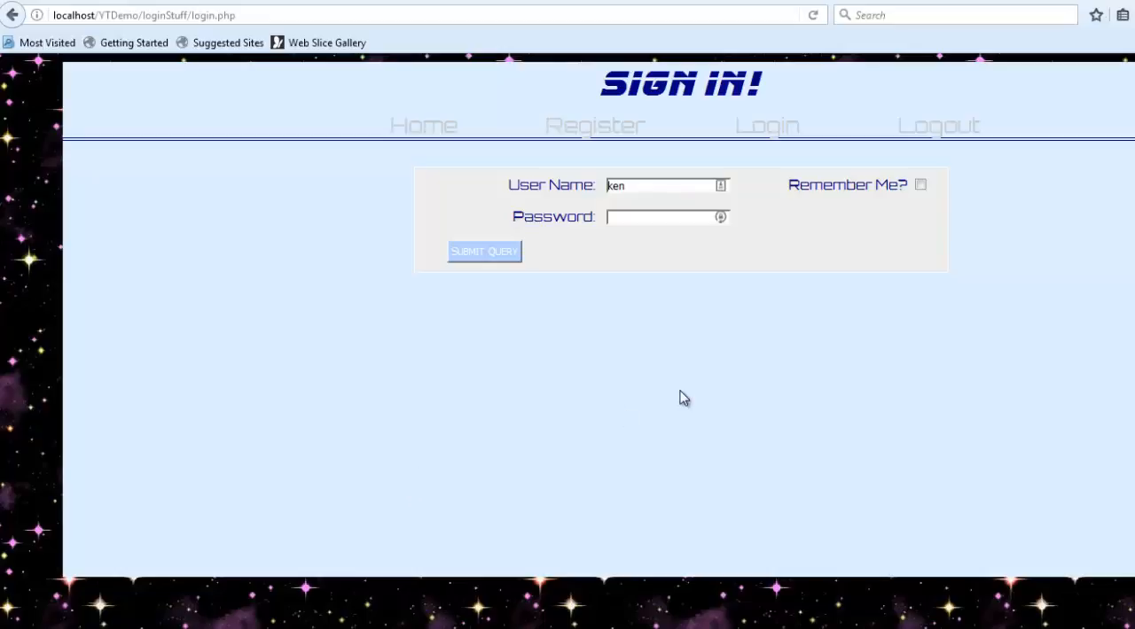
{"action": "mouse_move", "coordinate": [647, 127]}
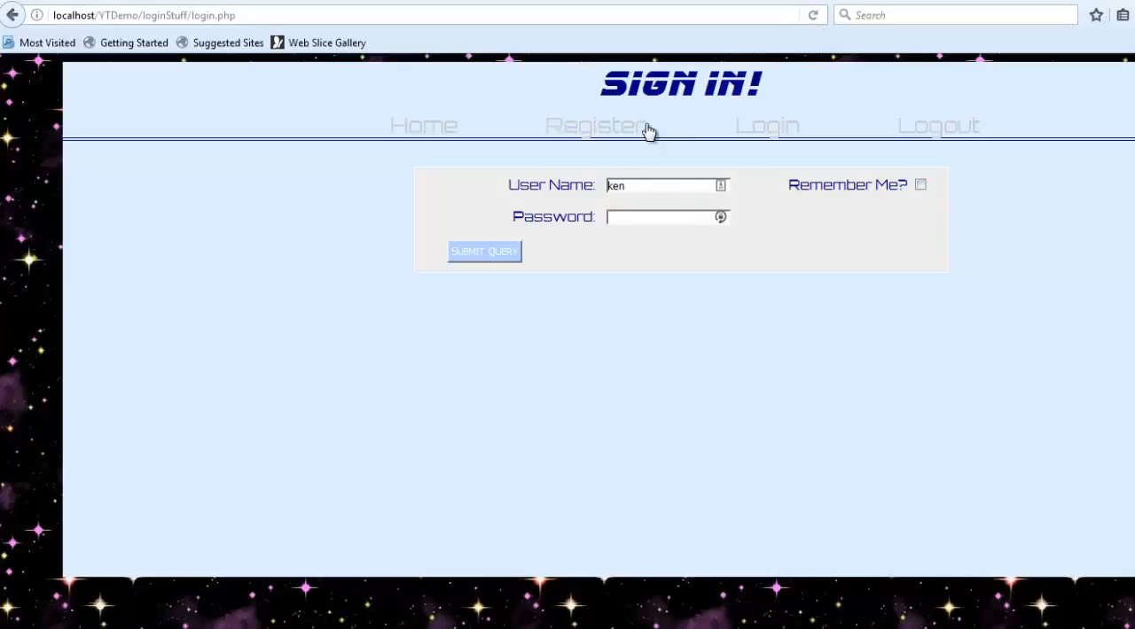
Step: Visit Register, return to Login and log out, confirming ken stays pre-filled
{"action": "left_click", "coordinate": [595, 124]}
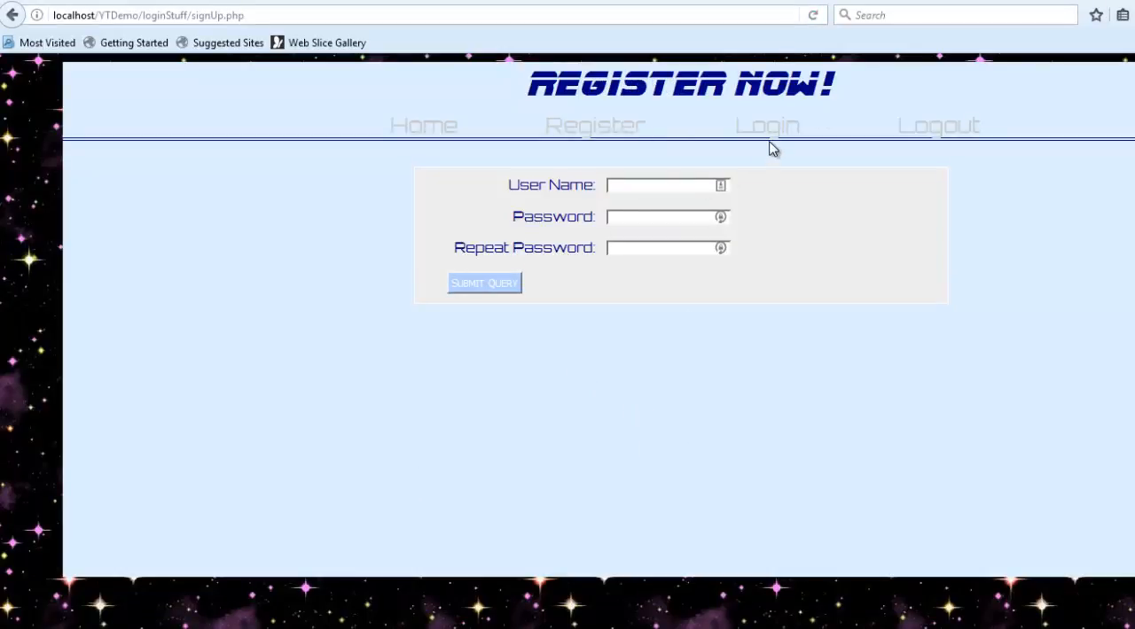
{"action": "left_click", "coordinate": [766, 124]}
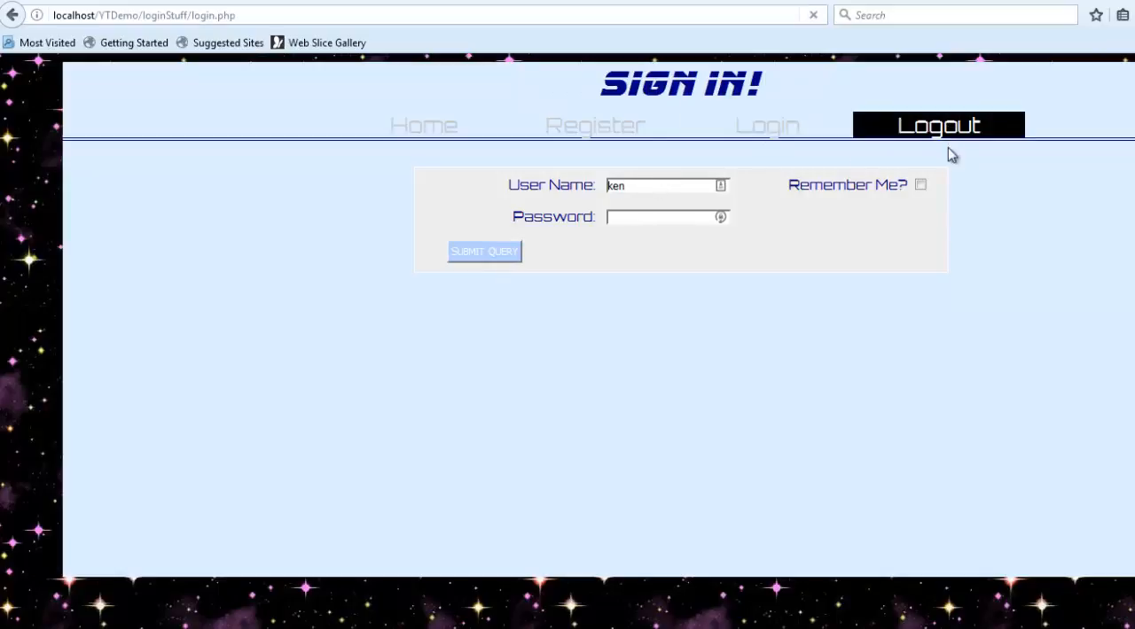
{"action": "left_click", "coordinate": [936, 124]}
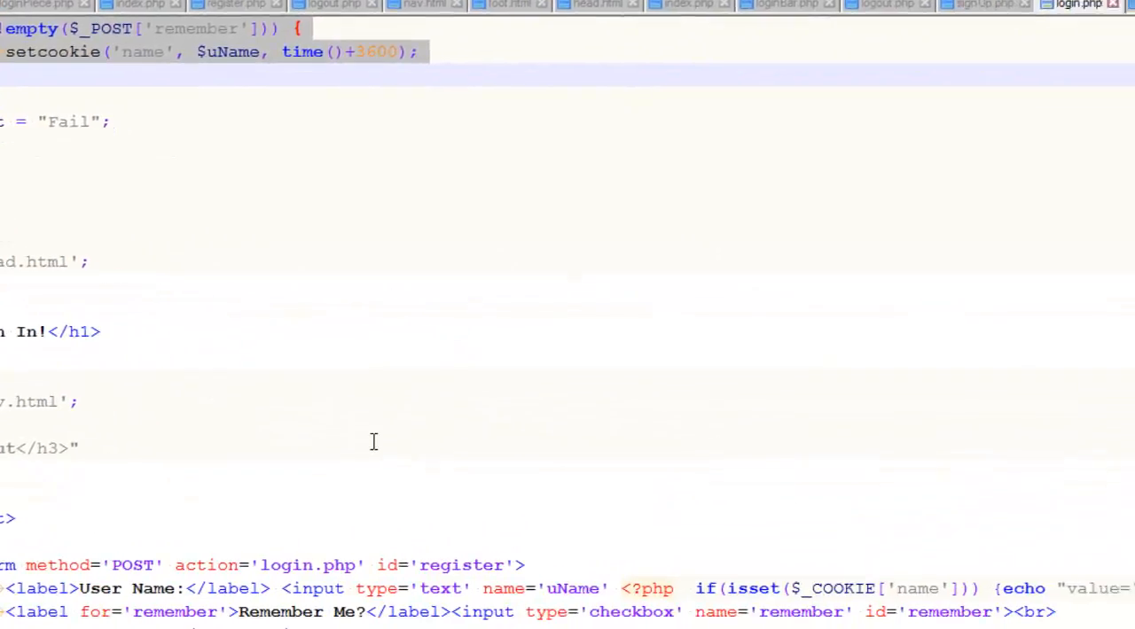
{"action": "scroll", "scroll_direction": "down", "scroll_amount": 3}
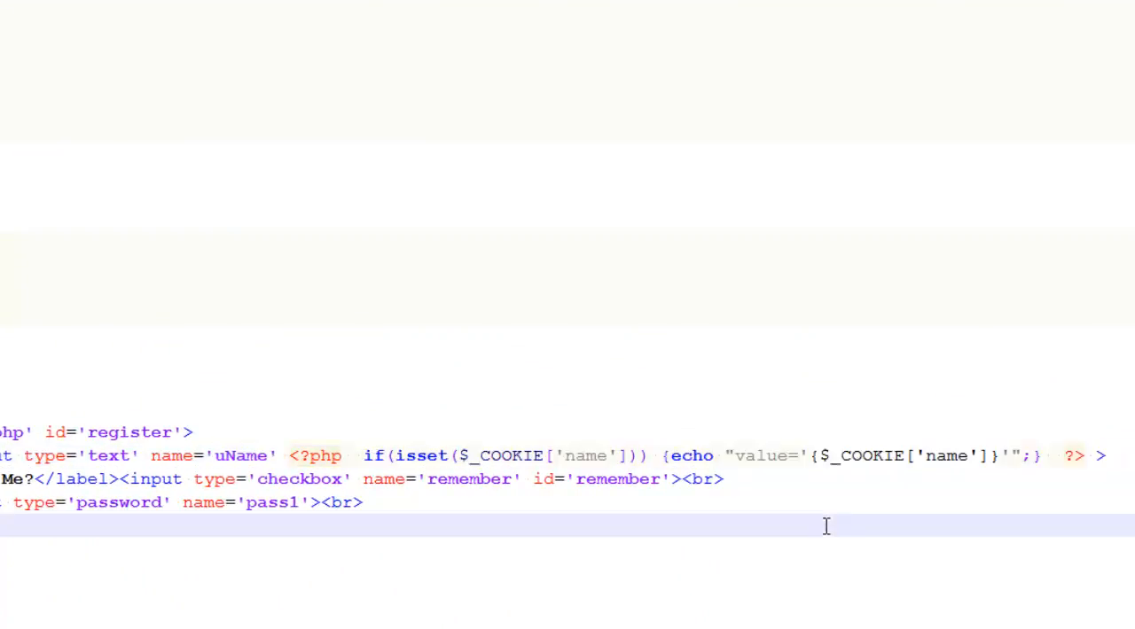